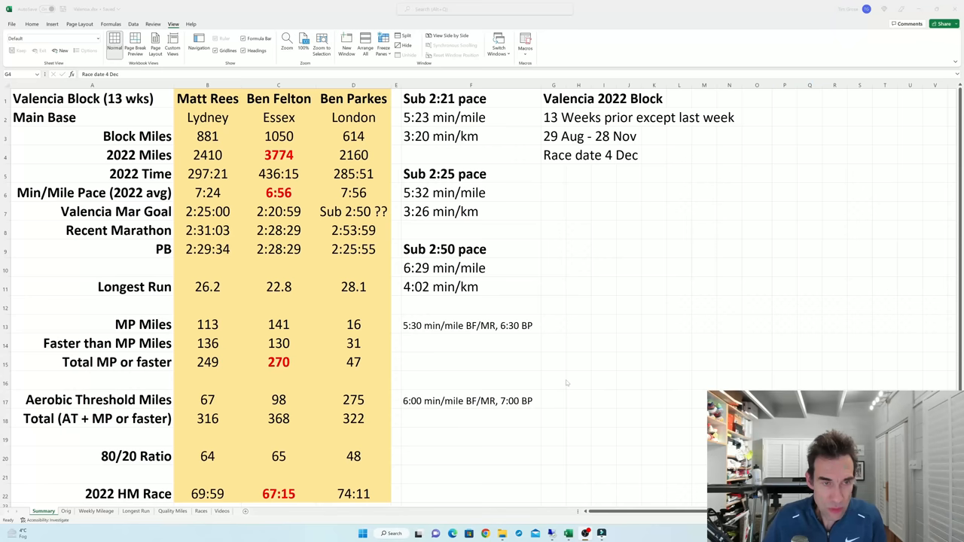
{"action": "mouse_move", "coordinate": [334, 371]}
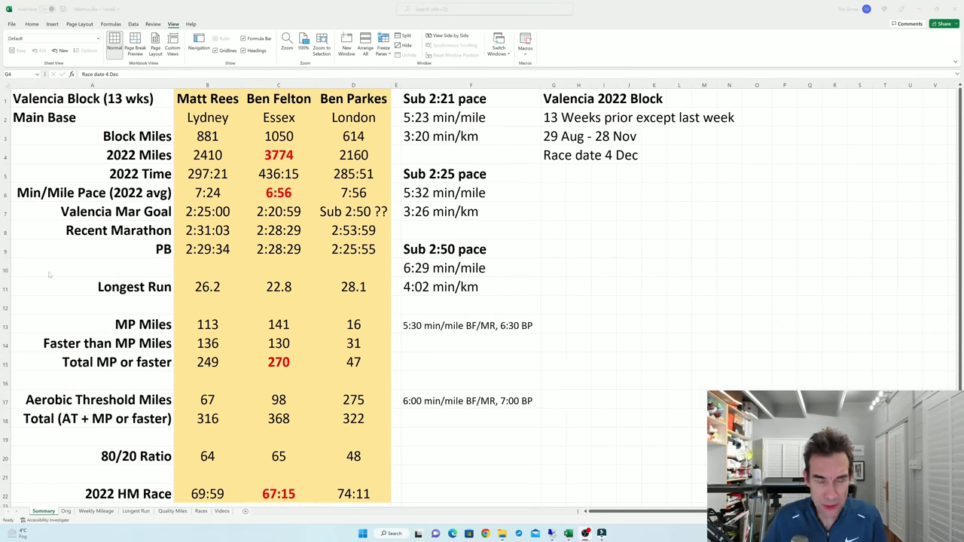
{"action": "mouse_move", "coordinate": [415, 346]}
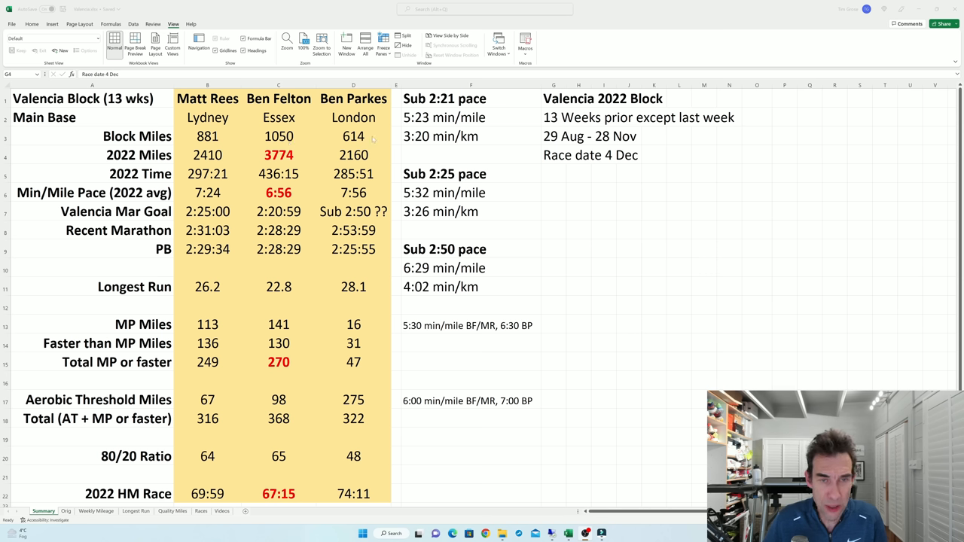
{"action": "mouse_move", "coordinate": [369, 139]}
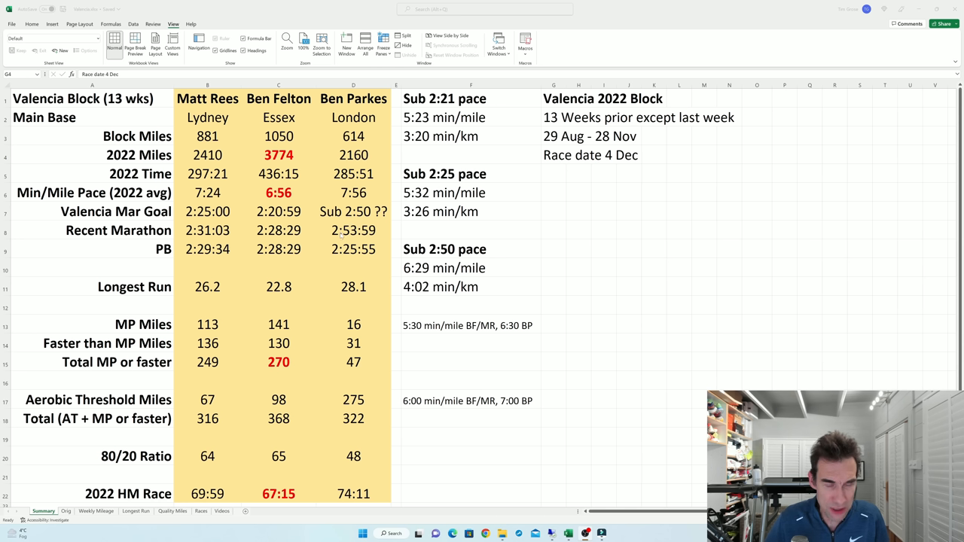
- Review the weekly miles and recent races sheets, then return to the Valencia block summary beside the Rotterdam/Berlin summary
{"action": "left_click", "coordinate": [66, 511]}
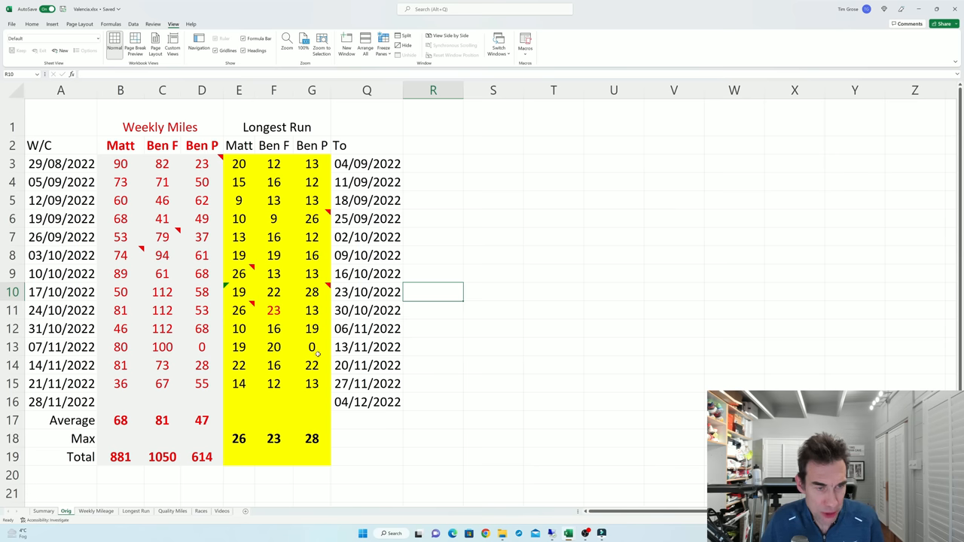
{"action": "mouse_move", "coordinate": [187, 263]}
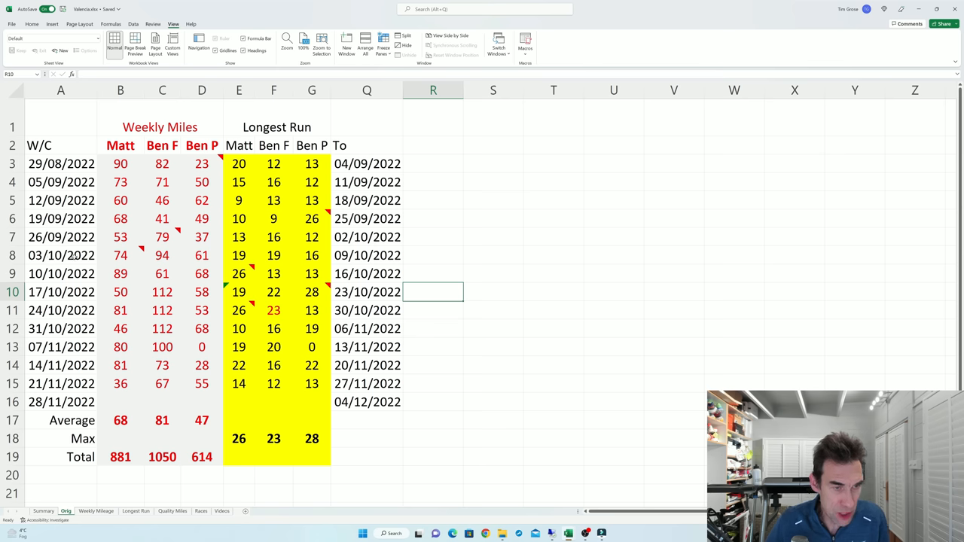
{"action": "mouse_move", "coordinate": [163, 236]}
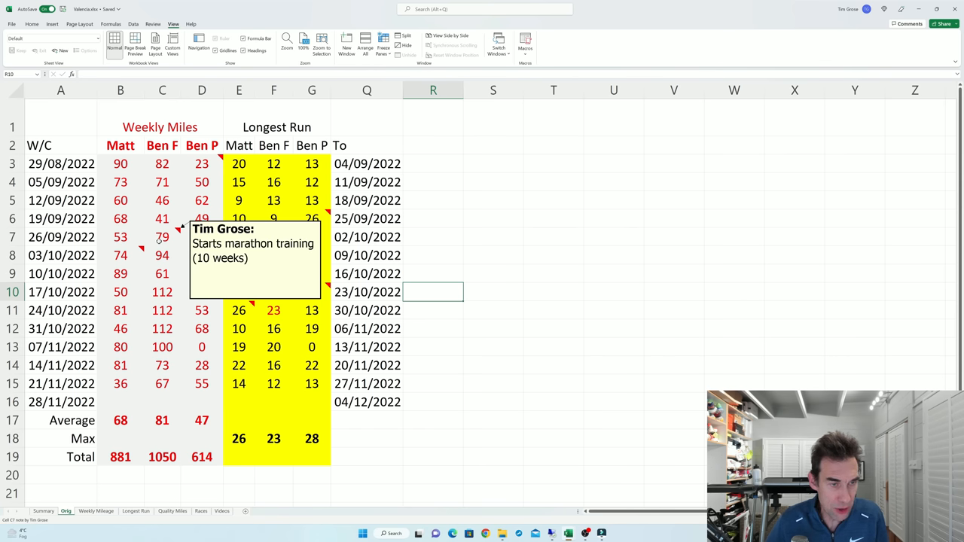
{"action": "mouse_move", "coordinate": [162, 242]}
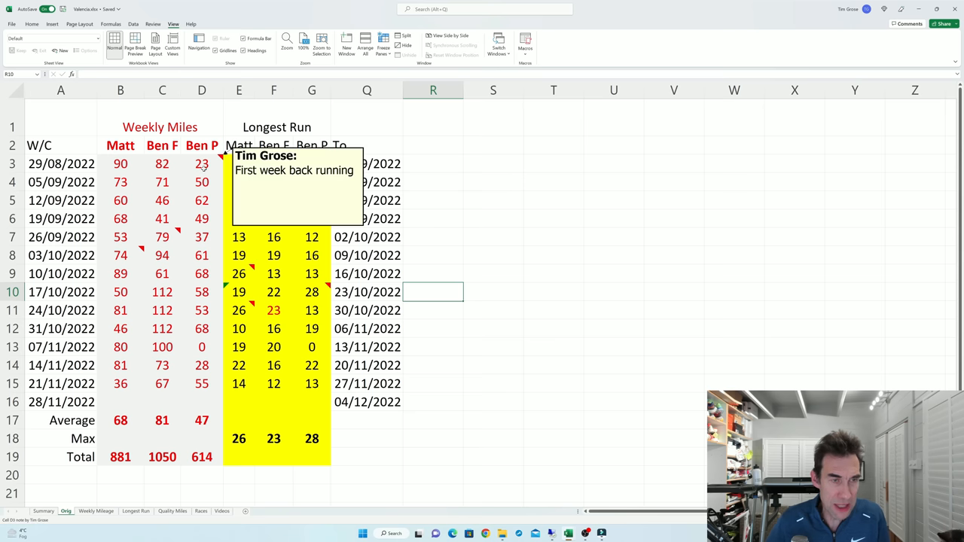
{"action": "mouse_move", "coordinate": [205, 169]}
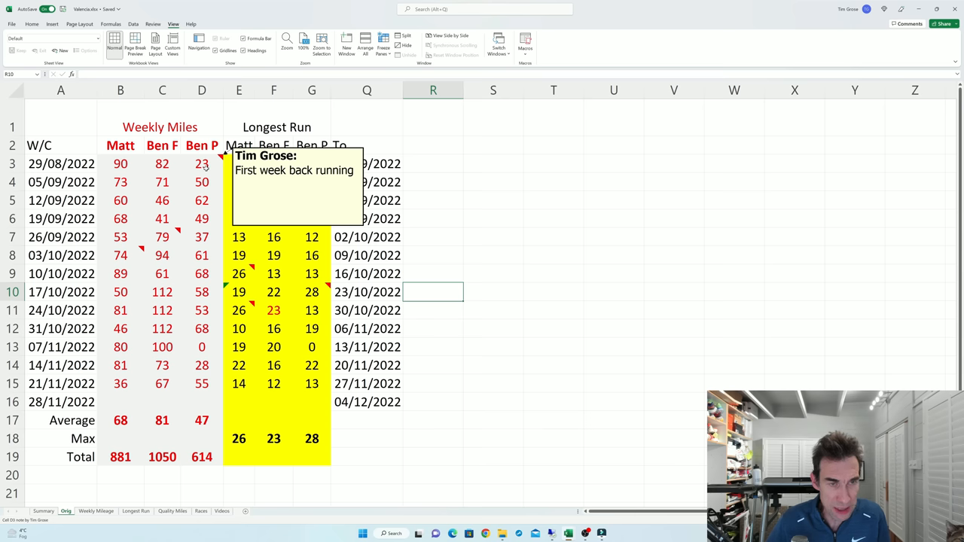
{"action": "mouse_move", "coordinate": [223, 382]}
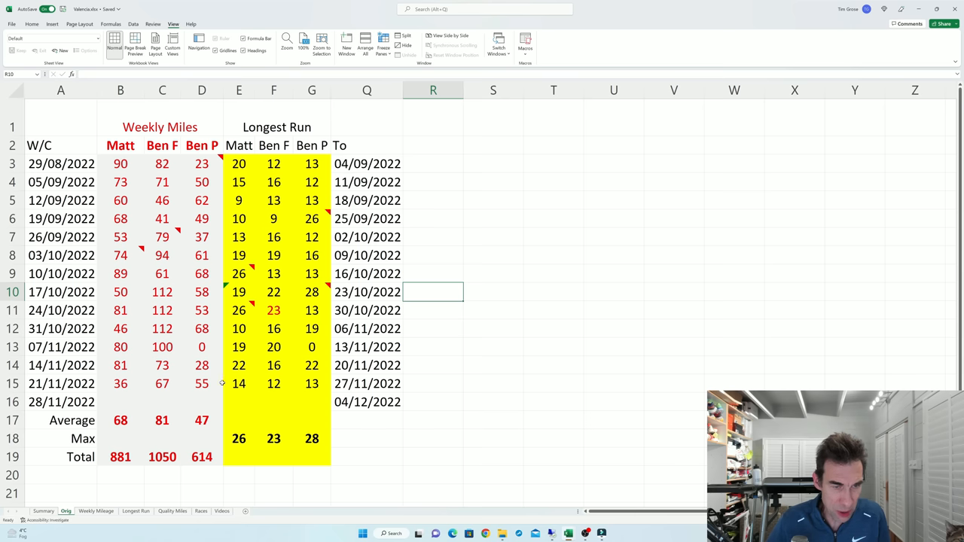
{"action": "mouse_move", "coordinate": [201, 265]}
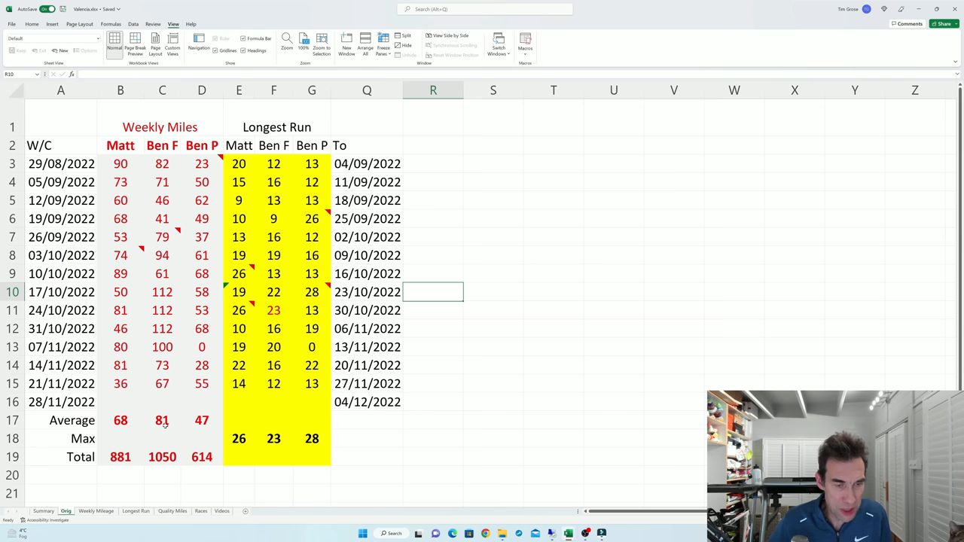
{"action": "mouse_move", "coordinate": [165, 395]}
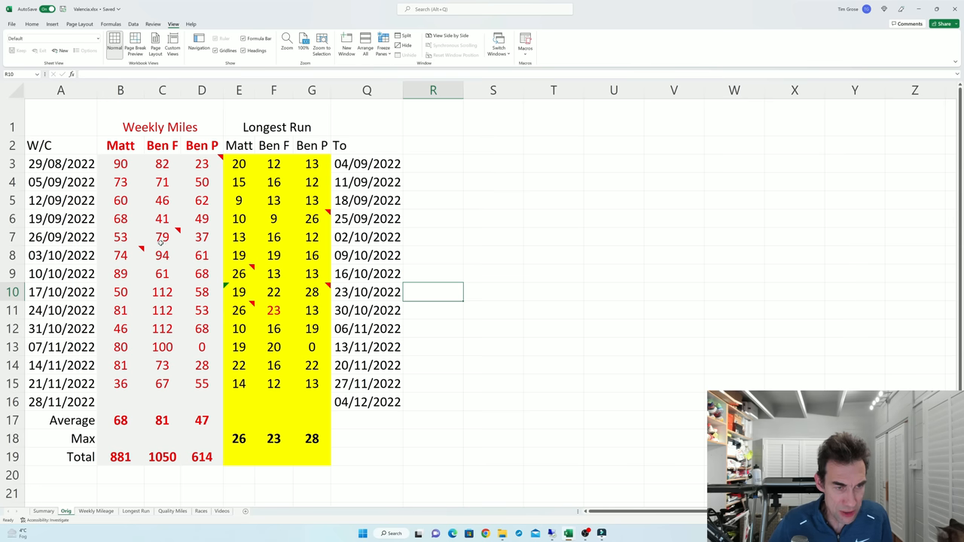
{"action": "mouse_move", "coordinate": [163, 237]}
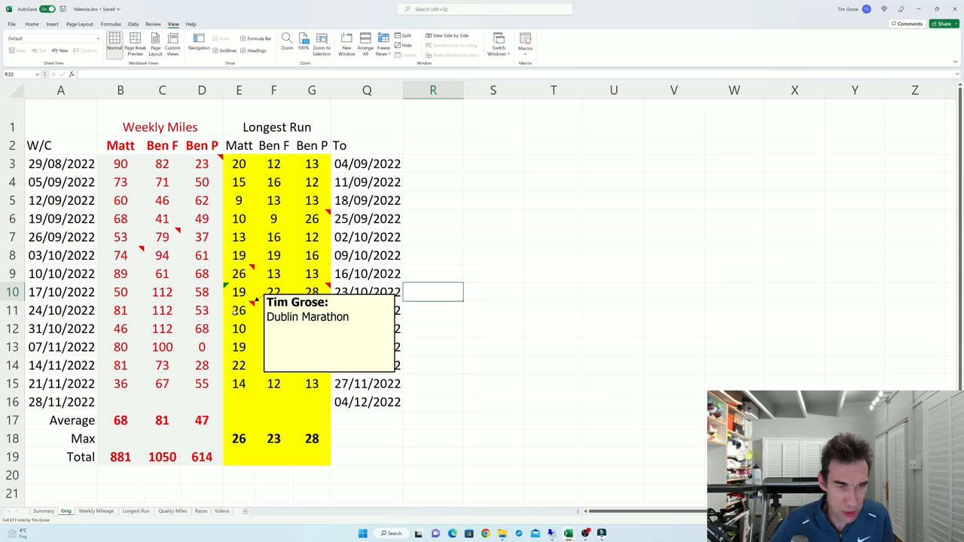
{"action": "mouse_move", "coordinate": [223, 325]}
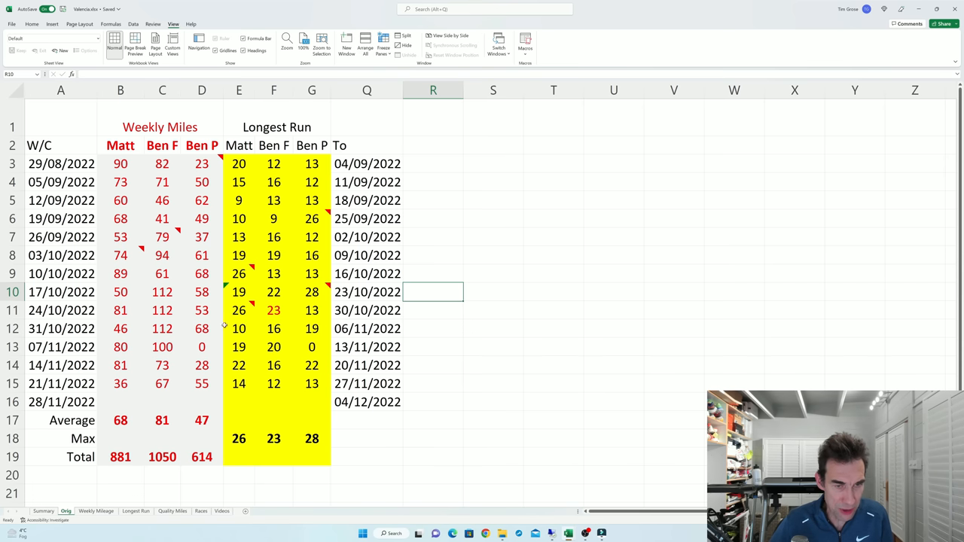
{"action": "mouse_move", "coordinate": [142, 331]}
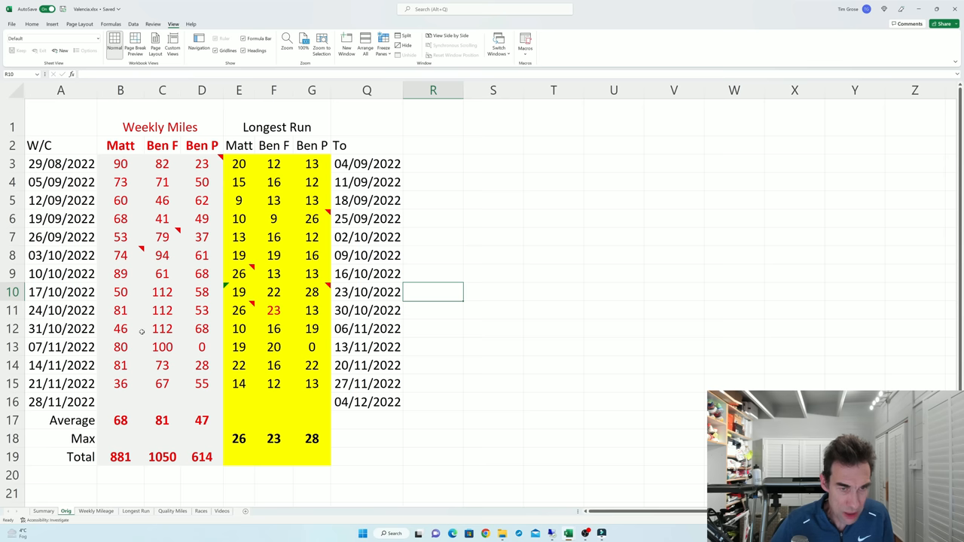
{"action": "mouse_move", "coordinate": [189, 304]}
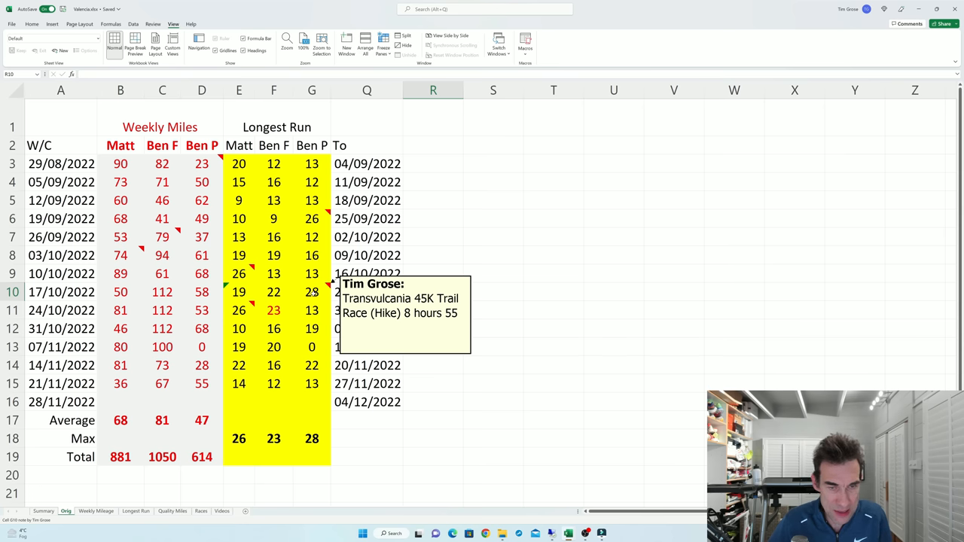
{"action": "mouse_move", "coordinate": [312, 293]}
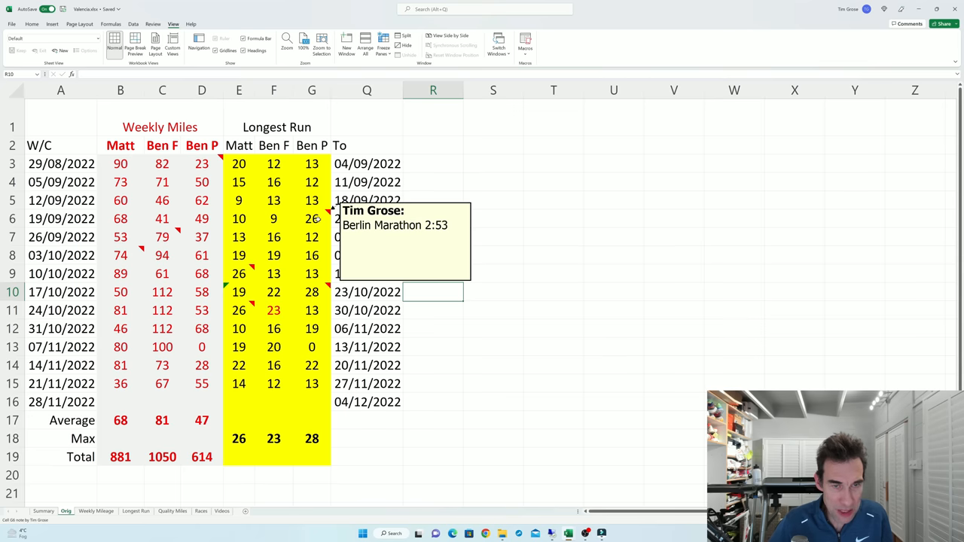
{"action": "mouse_move", "coordinate": [286, 323]}
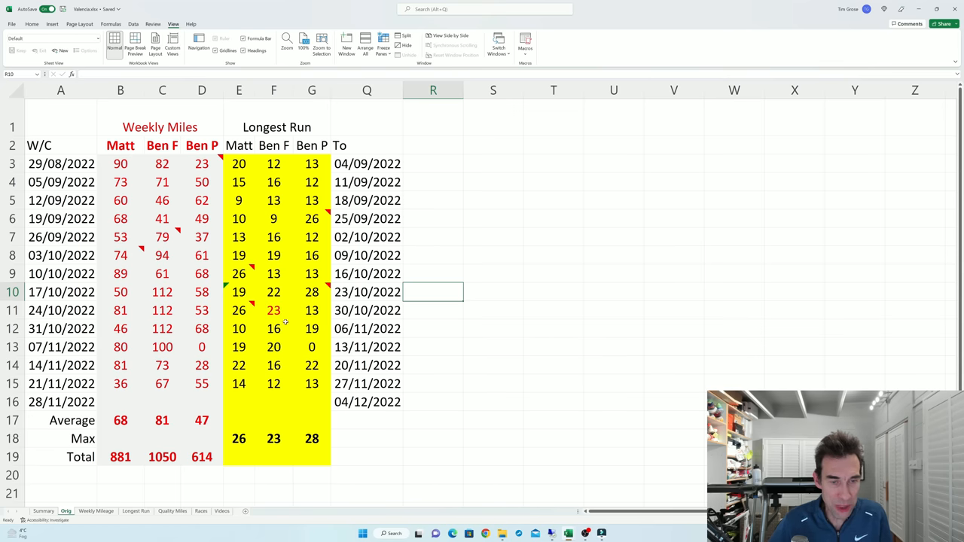
{"action": "mouse_move", "coordinate": [285, 262]}
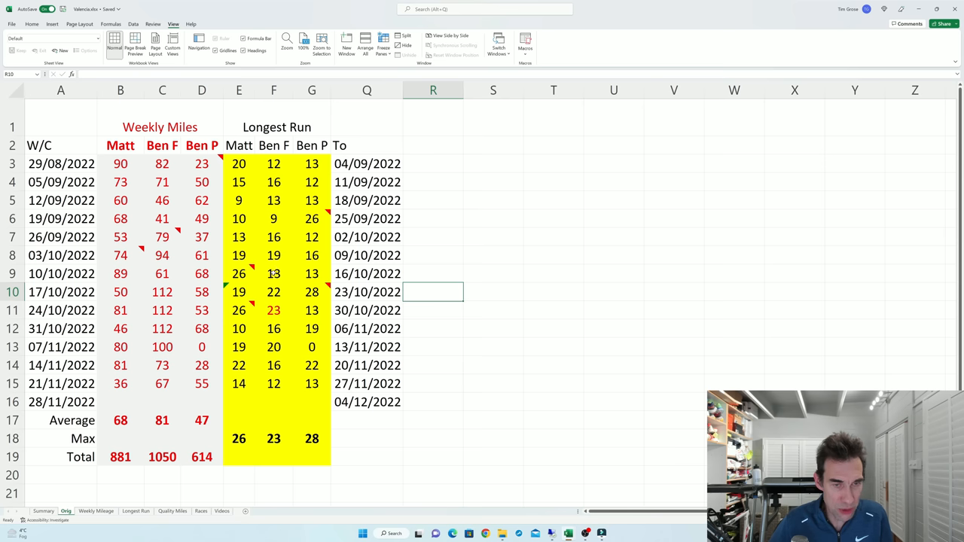
{"action": "left_click", "coordinate": [42, 511]}
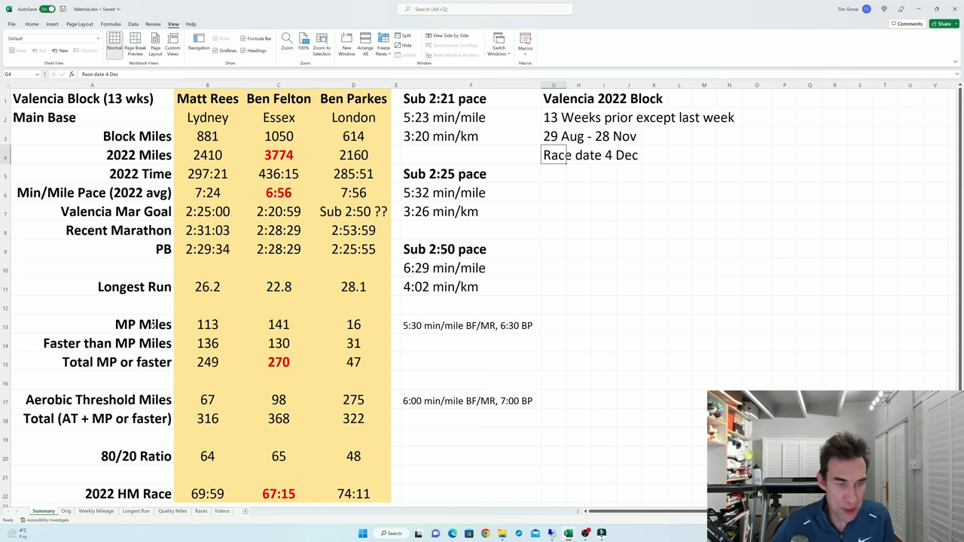
{"action": "mouse_move", "coordinate": [343, 320]}
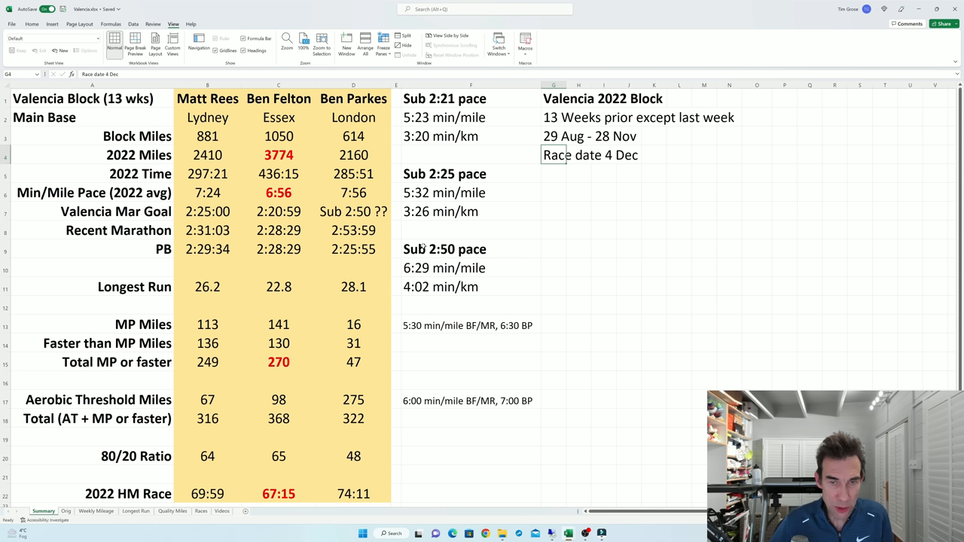
{"action": "mouse_move", "coordinate": [373, 256]}
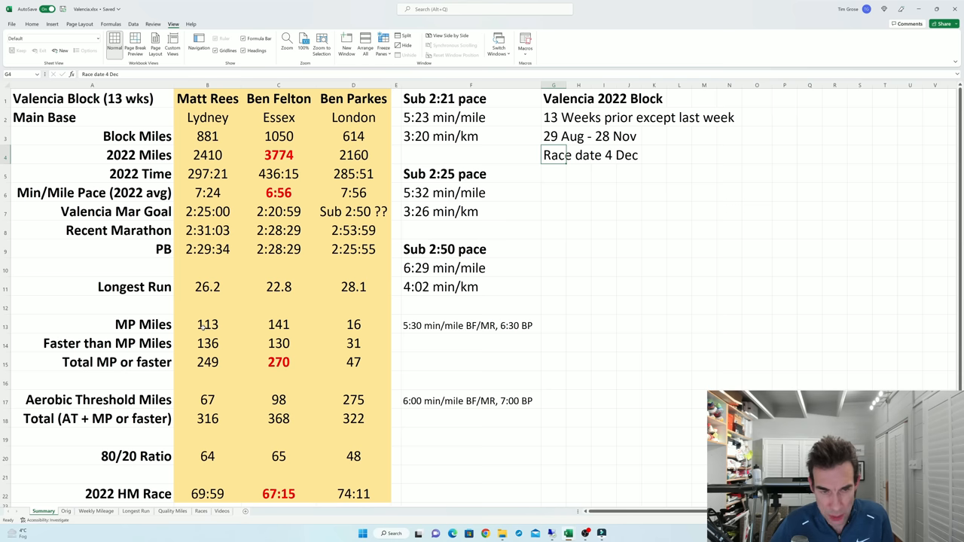
{"action": "mouse_move", "coordinate": [160, 332]}
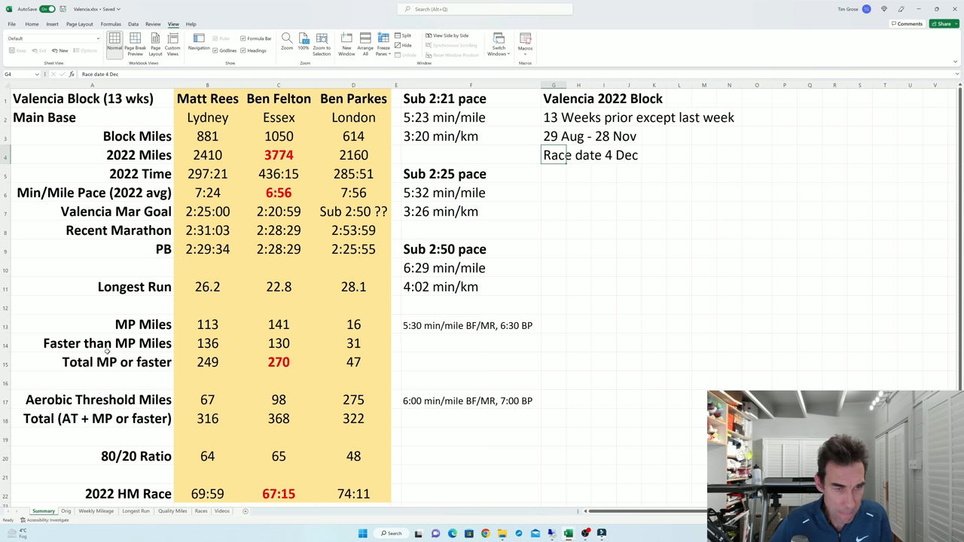
{"action": "mouse_move", "coordinate": [153, 345]}
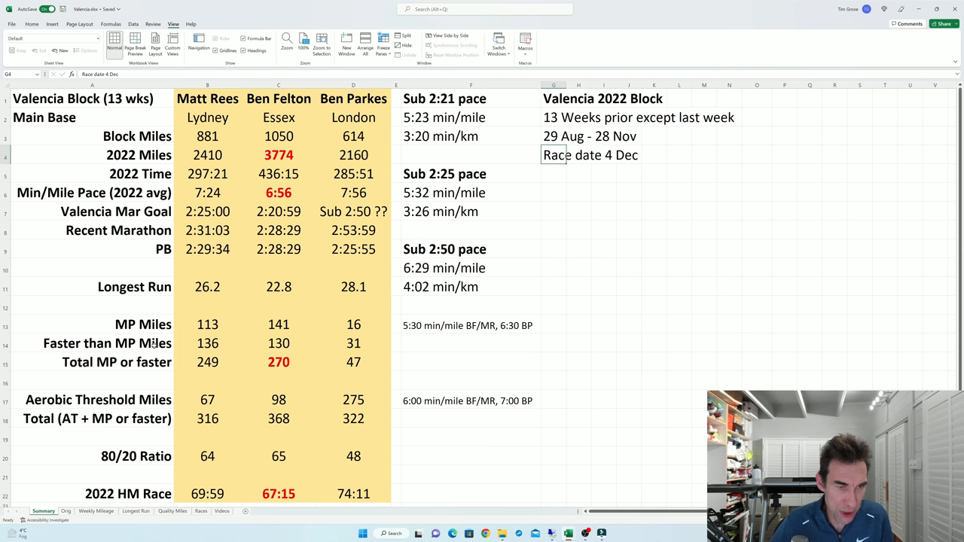
{"action": "mouse_move", "coordinate": [187, 345]}
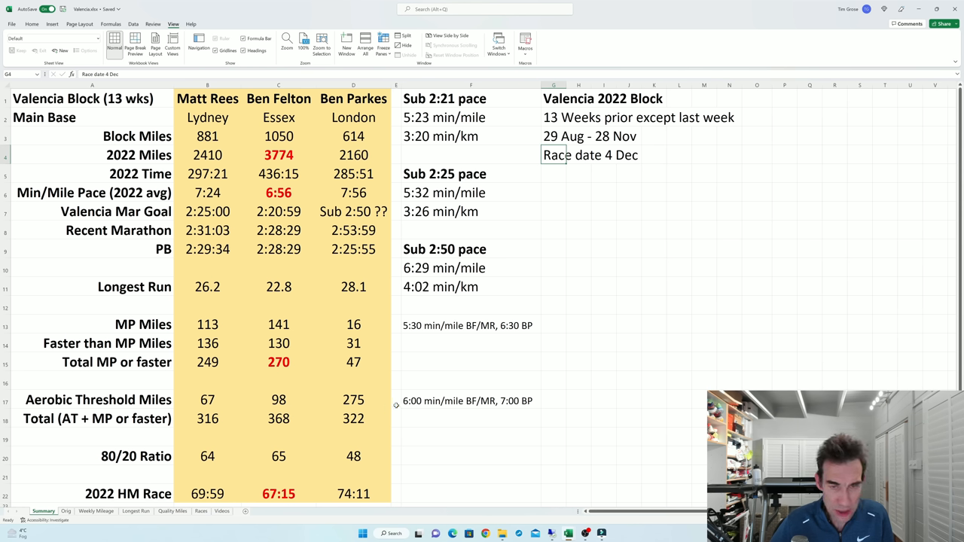
{"action": "mouse_move", "coordinate": [420, 401]}
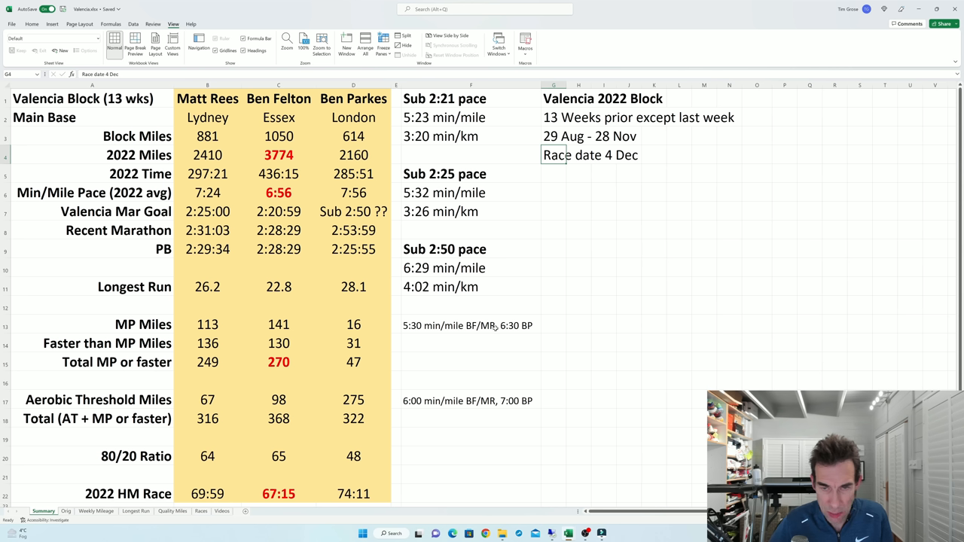
{"action": "mouse_move", "coordinate": [439, 333]}
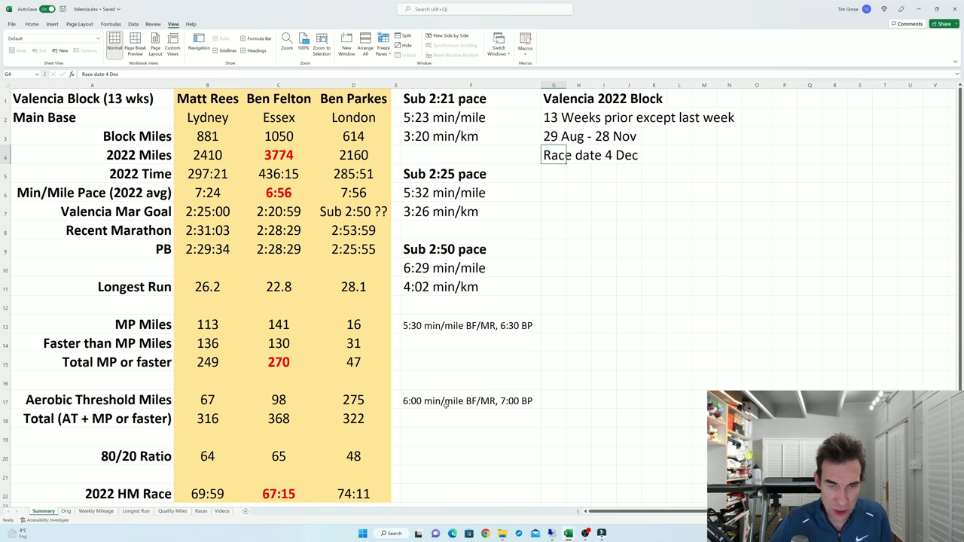
{"action": "mouse_move", "coordinate": [500, 404]}
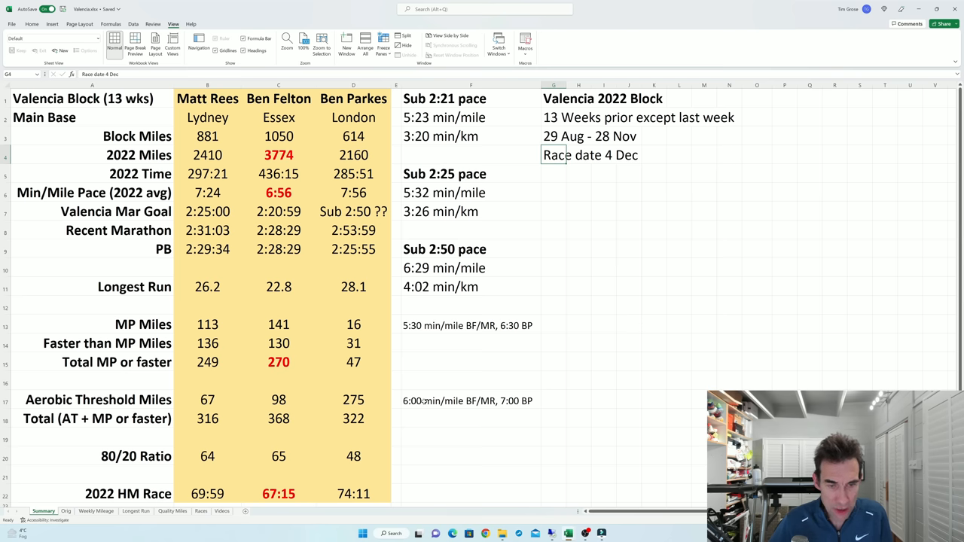
{"action": "mouse_move", "coordinate": [424, 400]}
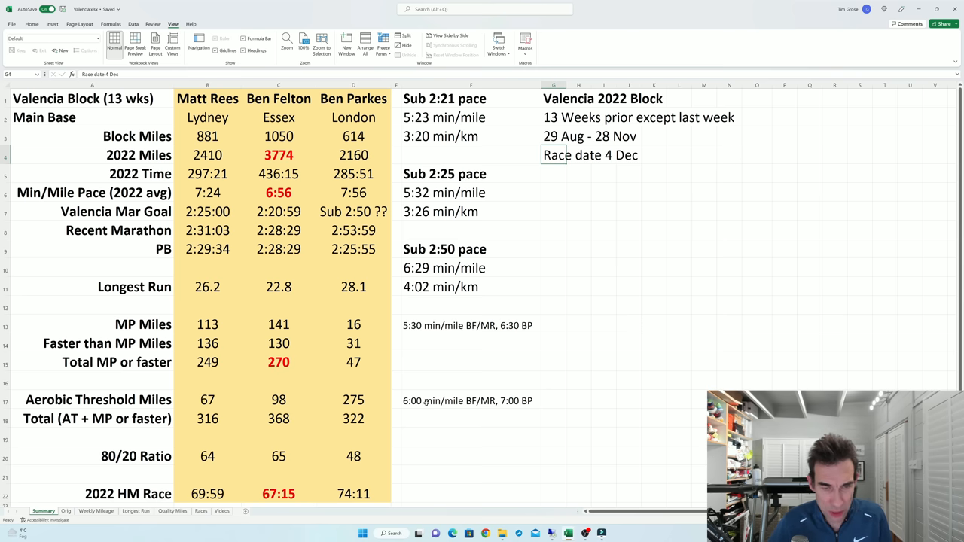
{"action": "mouse_move", "coordinate": [364, 403]}
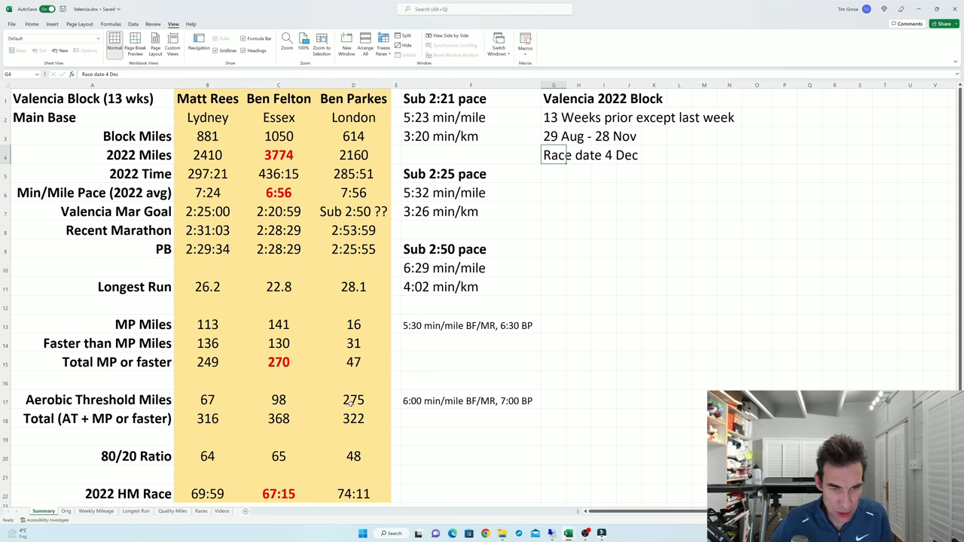
{"action": "mouse_move", "coordinate": [354, 403]}
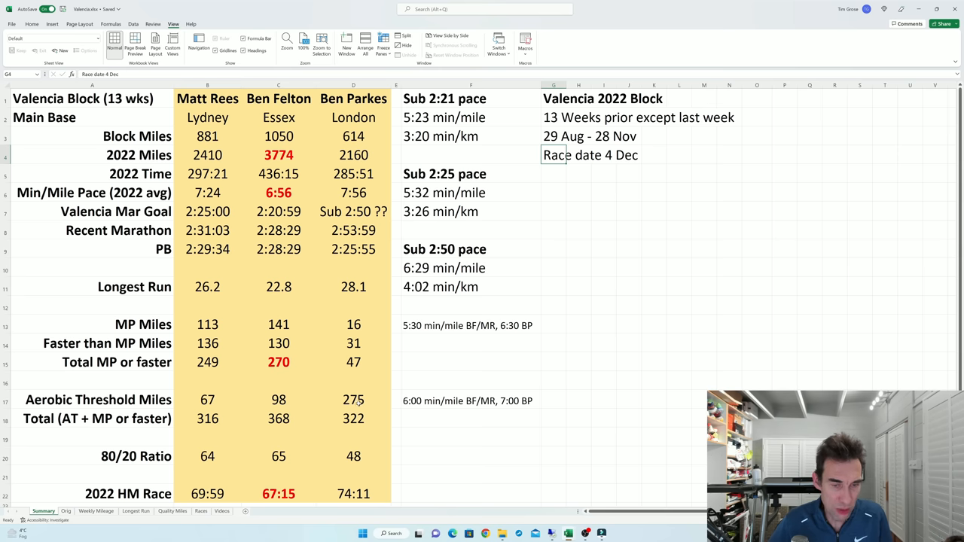
{"action": "mouse_move", "coordinate": [401, 402]}
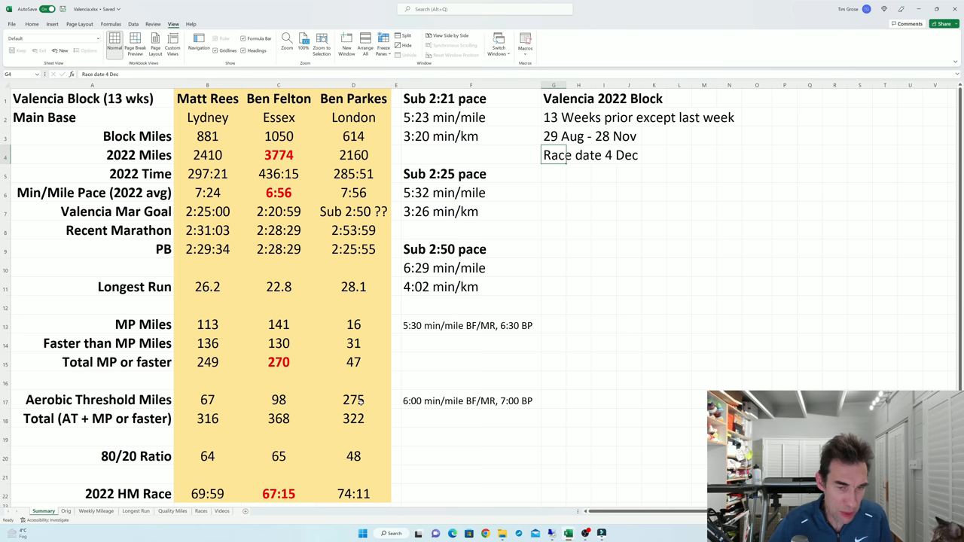
{"action": "mouse_move", "coordinate": [371, 400]}
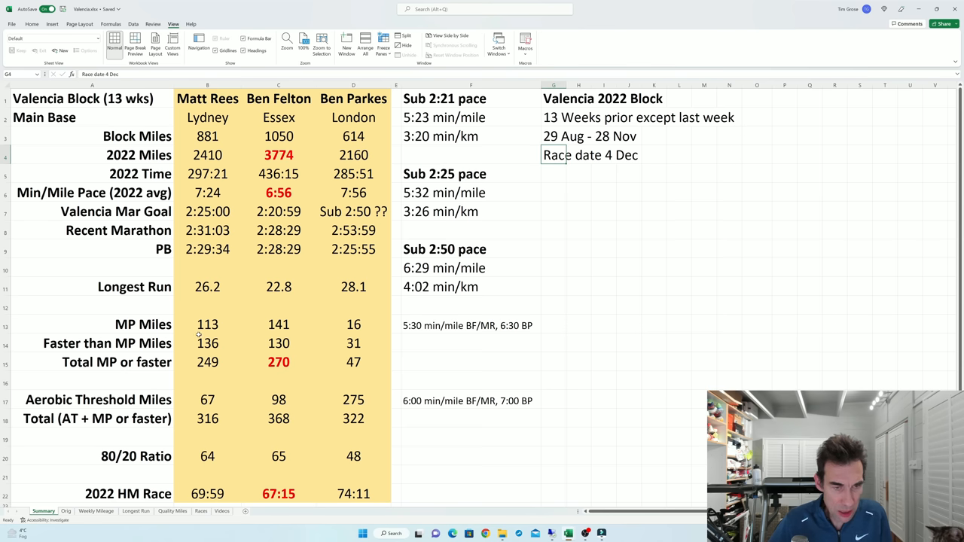
{"action": "mouse_move", "coordinate": [223, 368]}
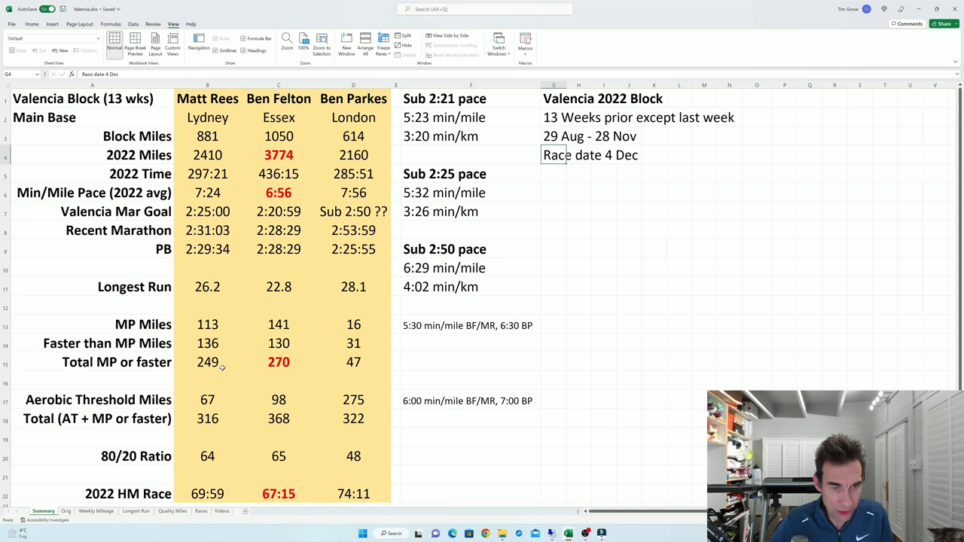
{"action": "mouse_move", "coordinate": [232, 363]}
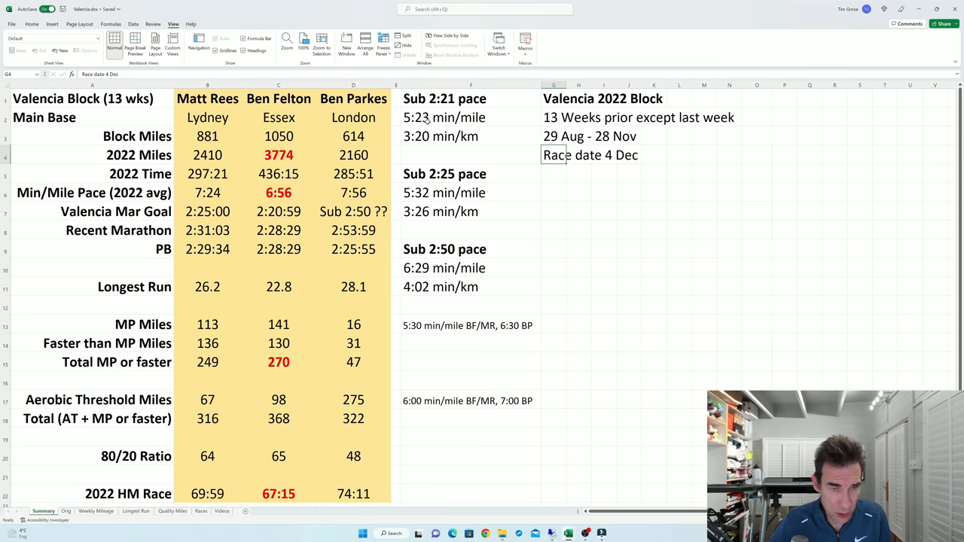
{"action": "mouse_move", "coordinate": [294, 374]}
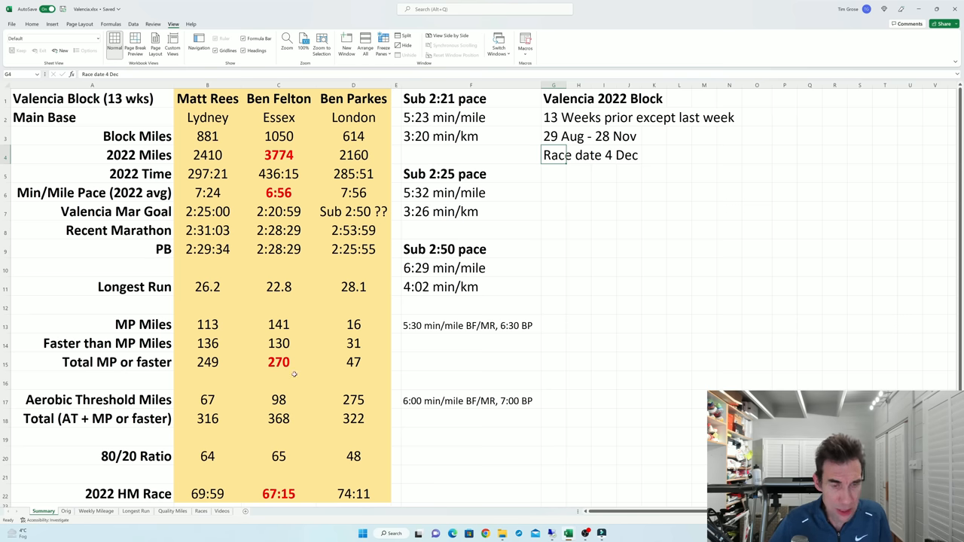
{"action": "mouse_move", "coordinate": [277, 356]}
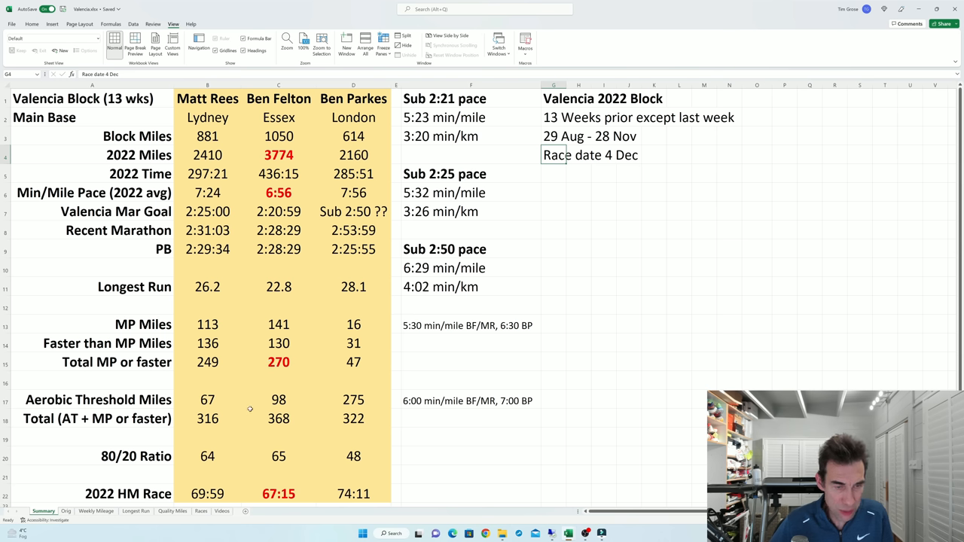
{"action": "mouse_move", "coordinate": [196, 410]}
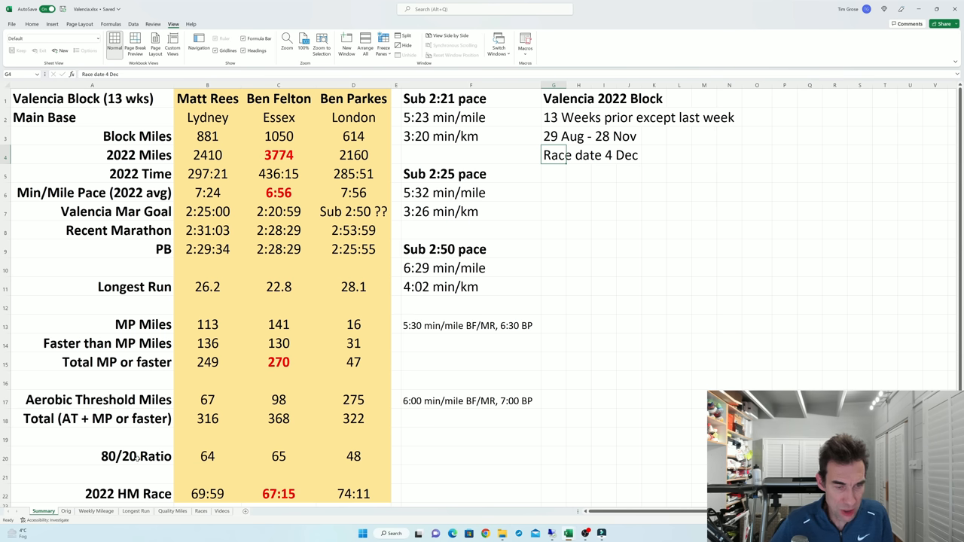
{"action": "mouse_move", "coordinate": [184, 456]}
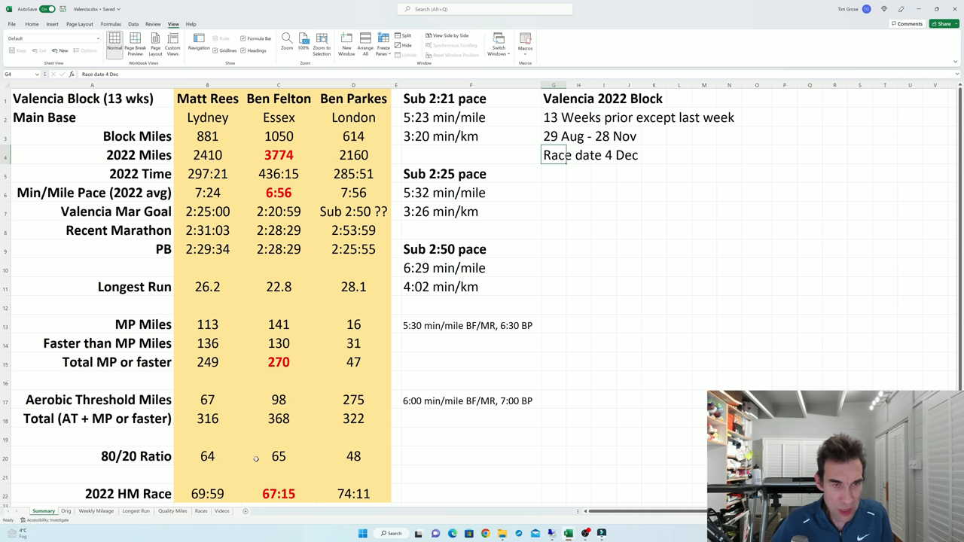
{"action": "mouse_move", "coordinate": [271, 456]}
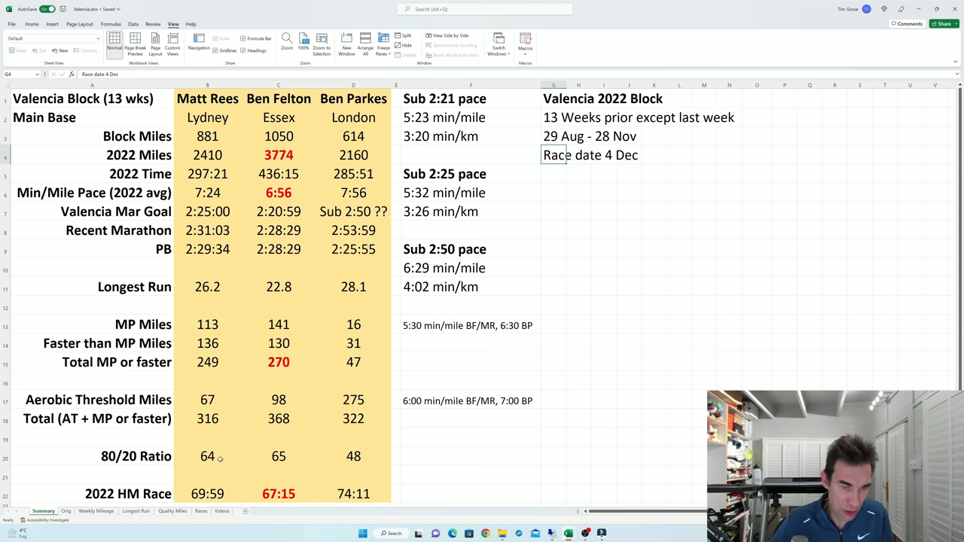
{"action": "mouse_move", "coordinate": [250, 458]}
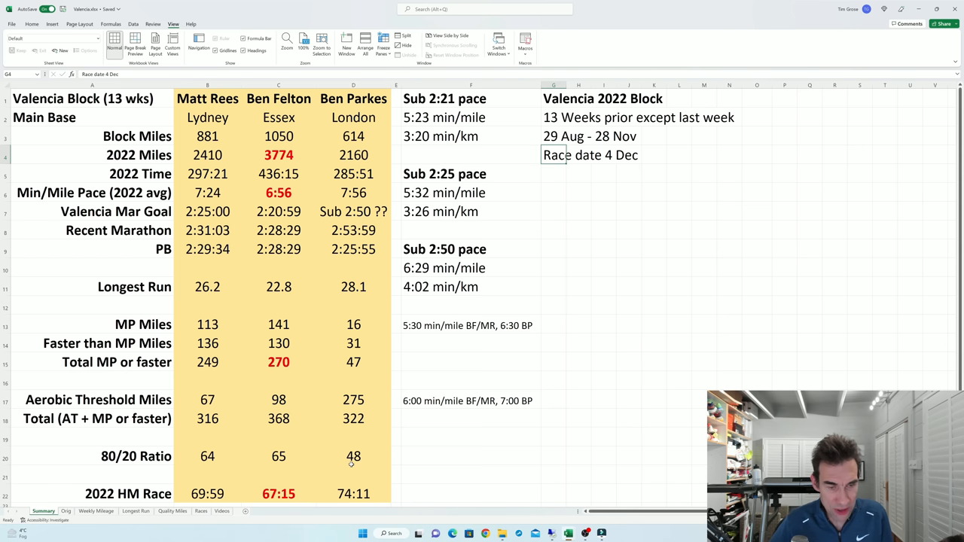
{"action": "left_click", "coordinate": [201, 510]}
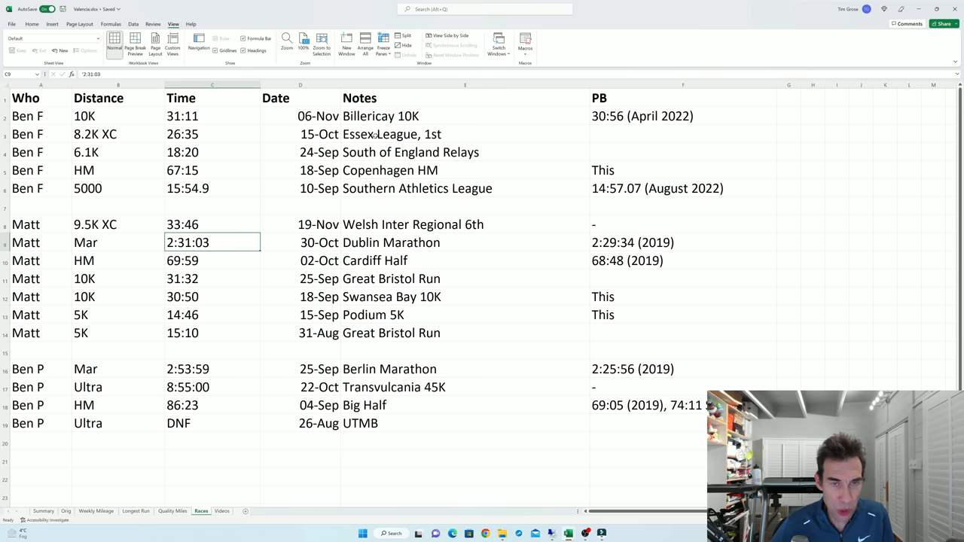
{"action": "mouse_move", "coordinate": [259, 139]}
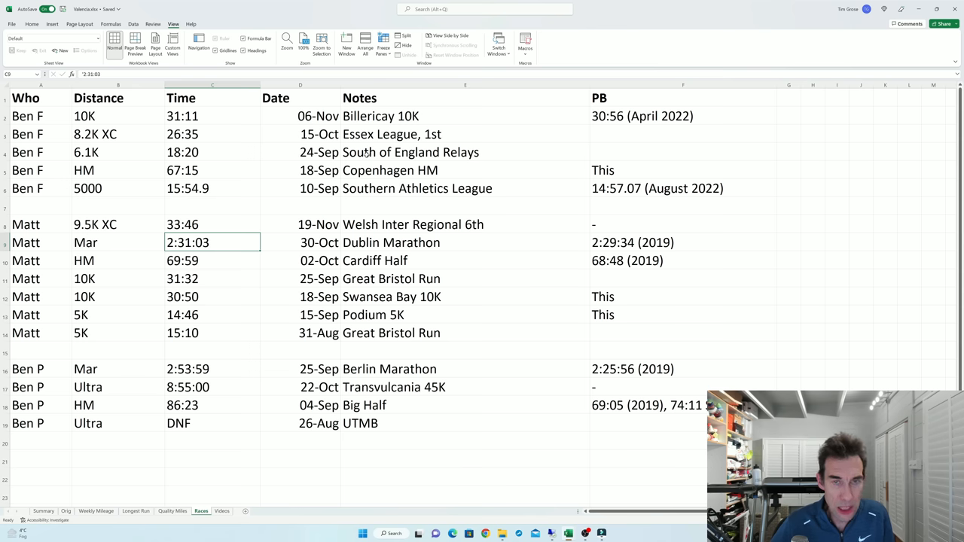
{"action": "mouse_move", "coordinate": [365, 154]}
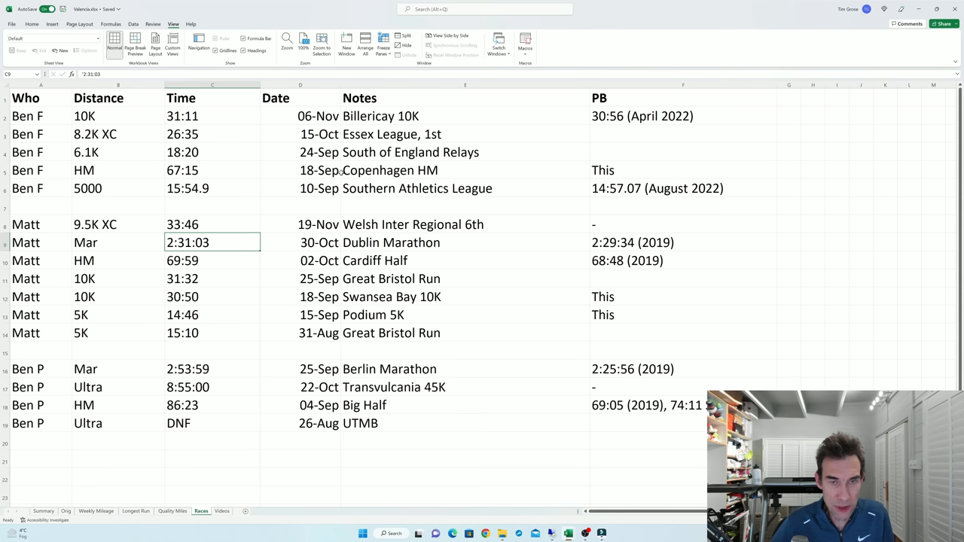
{"action": "mouse_move", "coordinate": [284, 175]}
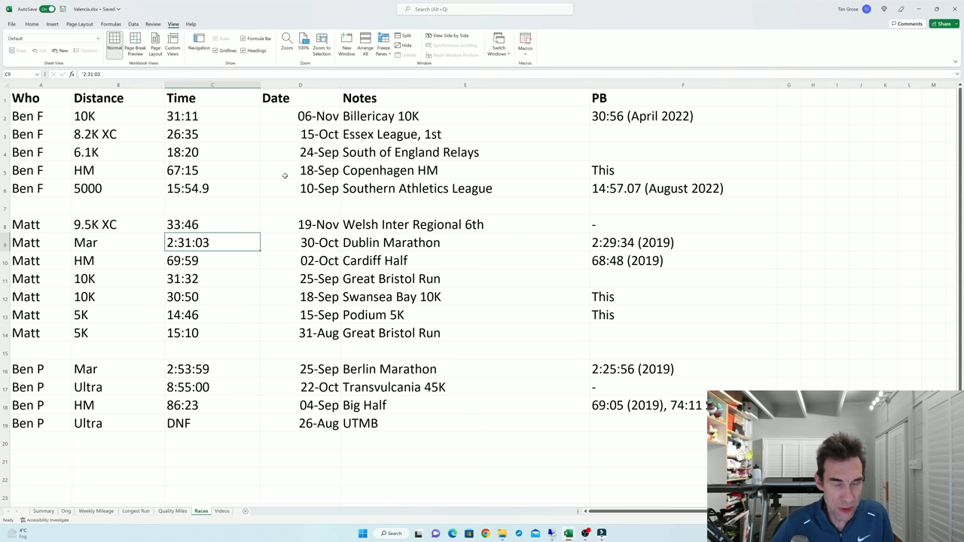
{"action": "mouse_move", "coordinate": [287, 172]}
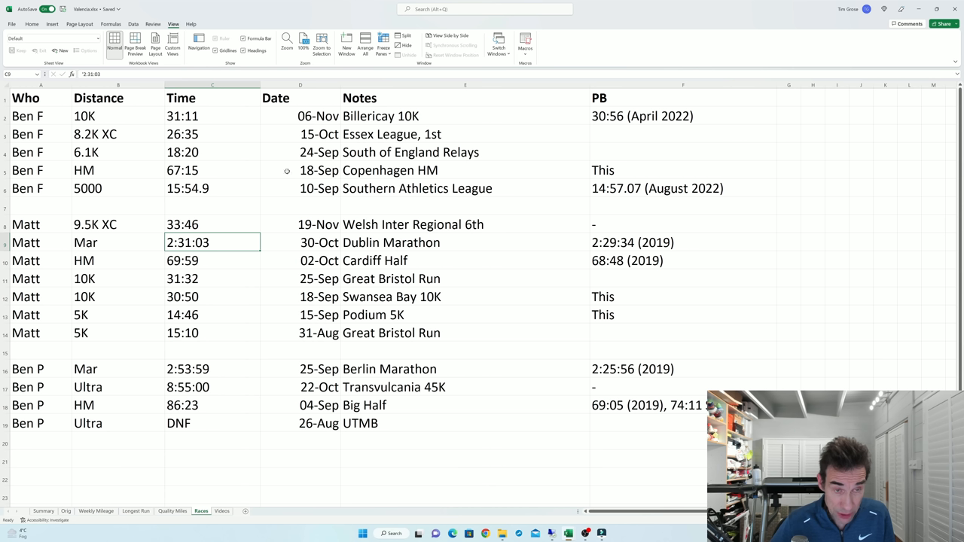
{"action": "mouse_move", "coordinate": [219, 172]}
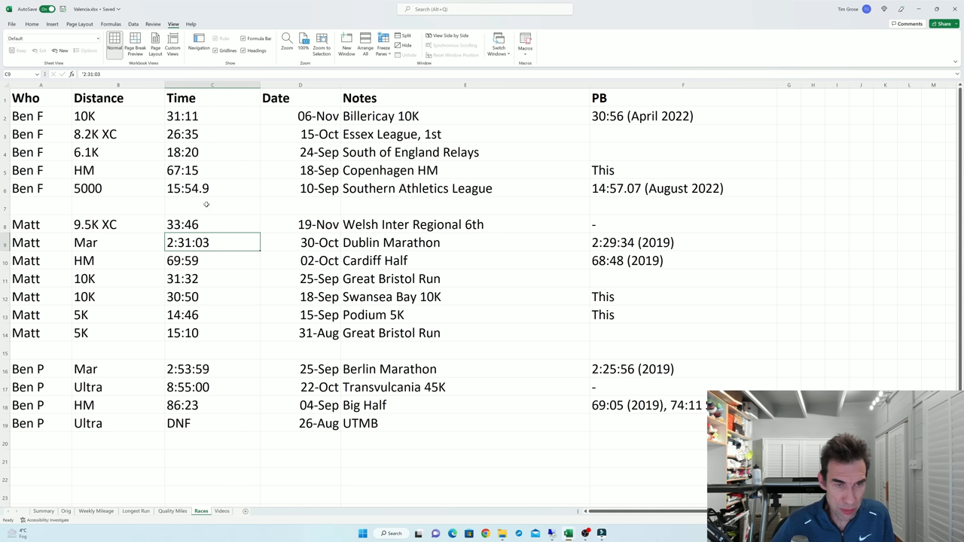
{"action": "mouse_move", "coordinate": [169, 201]}
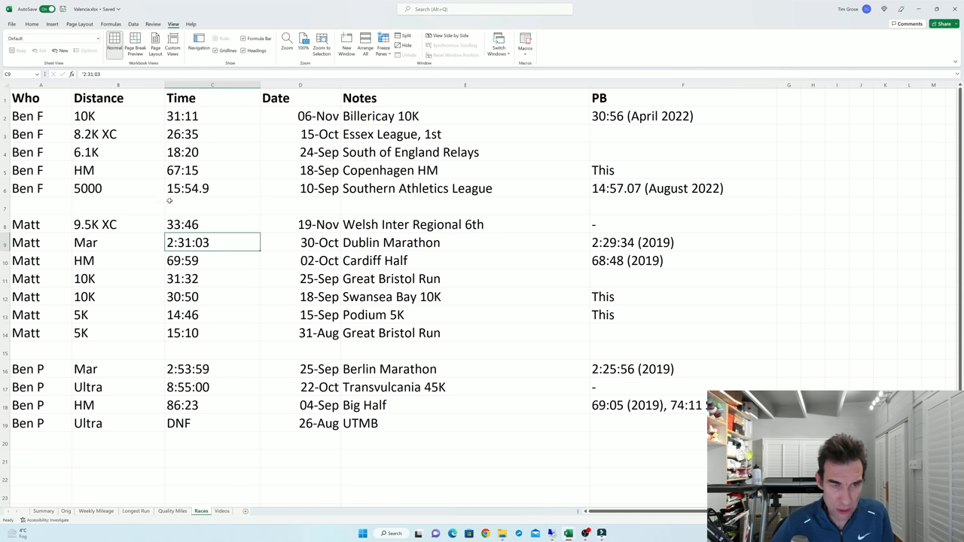
{"action": "mouse_move", "coordinate": [291, 244]}
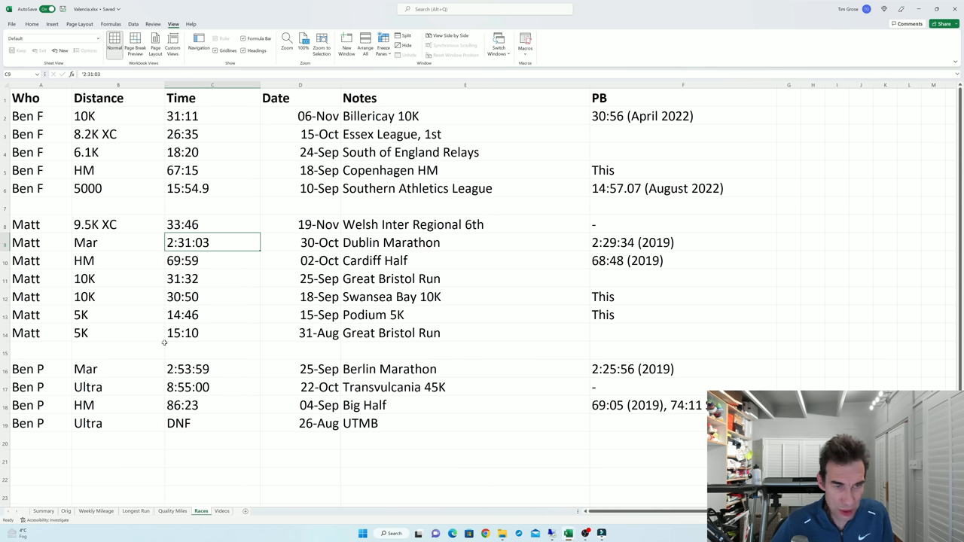
{"action": "mouse_move", "coordinate": [156, 333]}
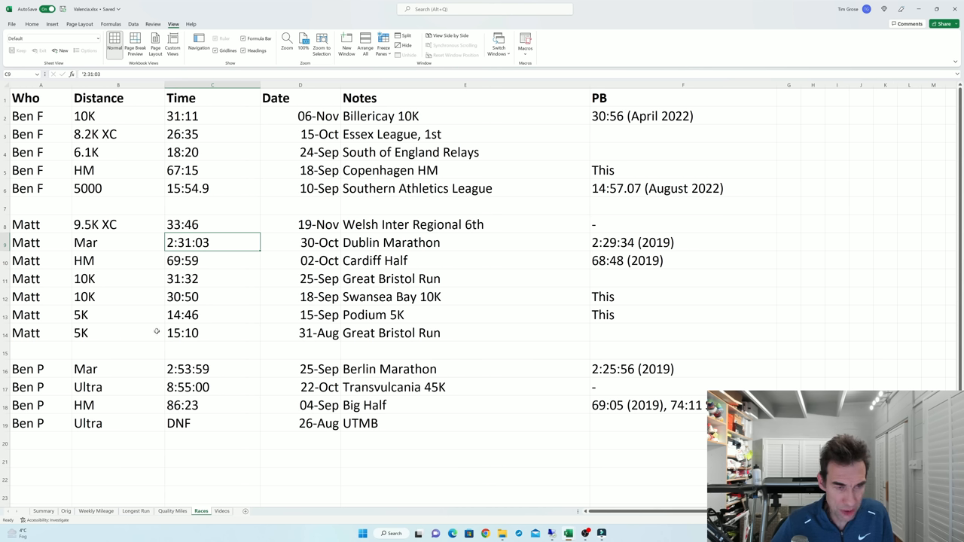
{"action": "mouse_move", "coordinate": [103, 314]}
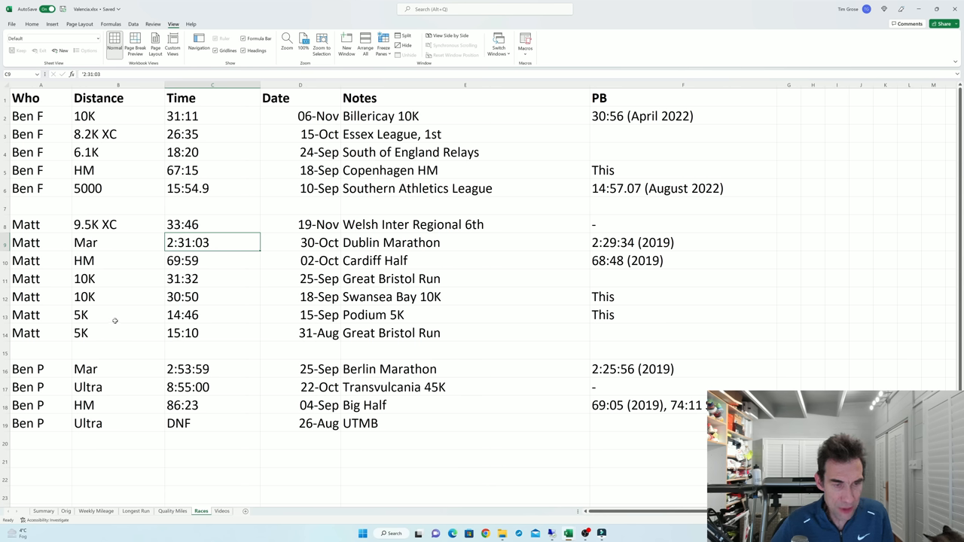
{"action": "mouse_move", "coordinate": [169, 333]}
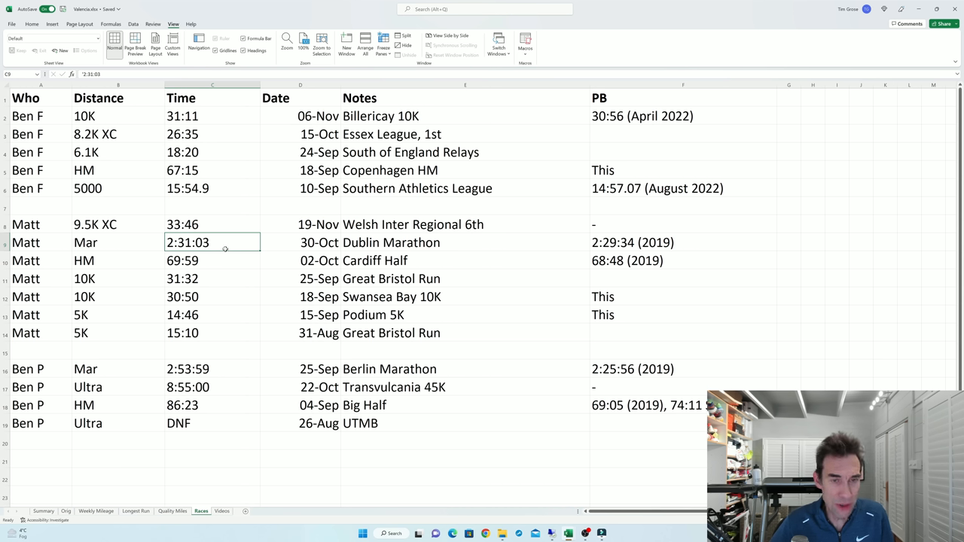
{"action": "mouse_move", "coordinate": [223, 253]}
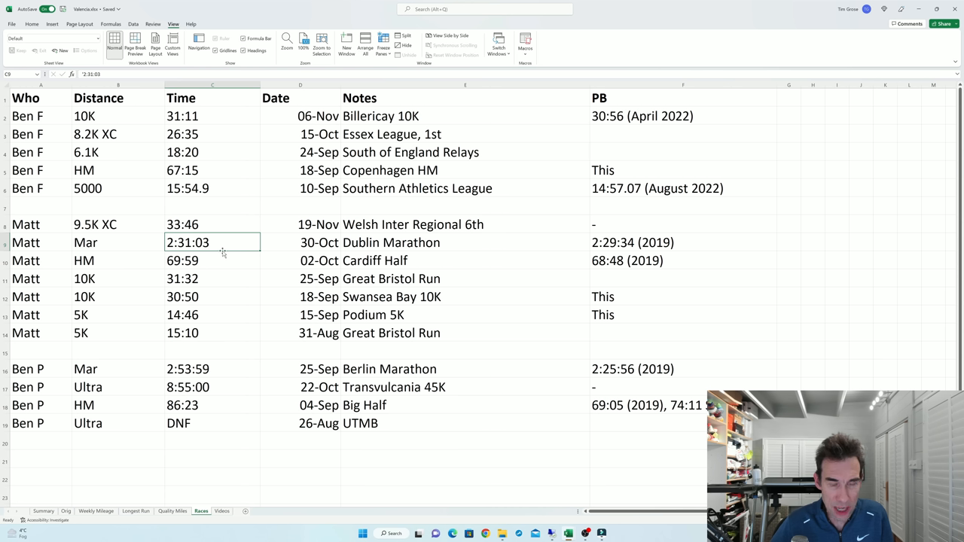
{"action": "mouse_move", "coordinate": [297, 243]}
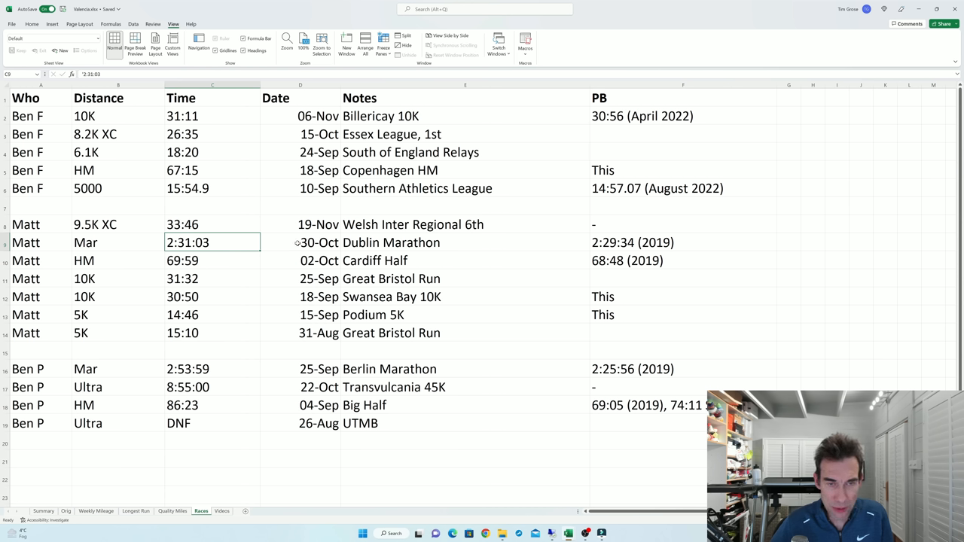
{"action": "mouse_move", "coordinate": [265, 249]}
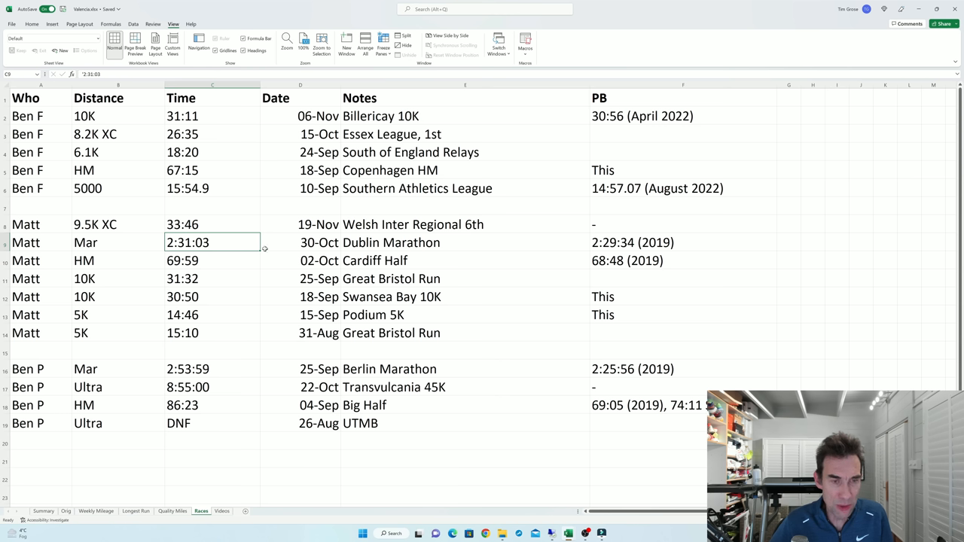
{"action": "mouse_move", "coordinate": [265, 259]}
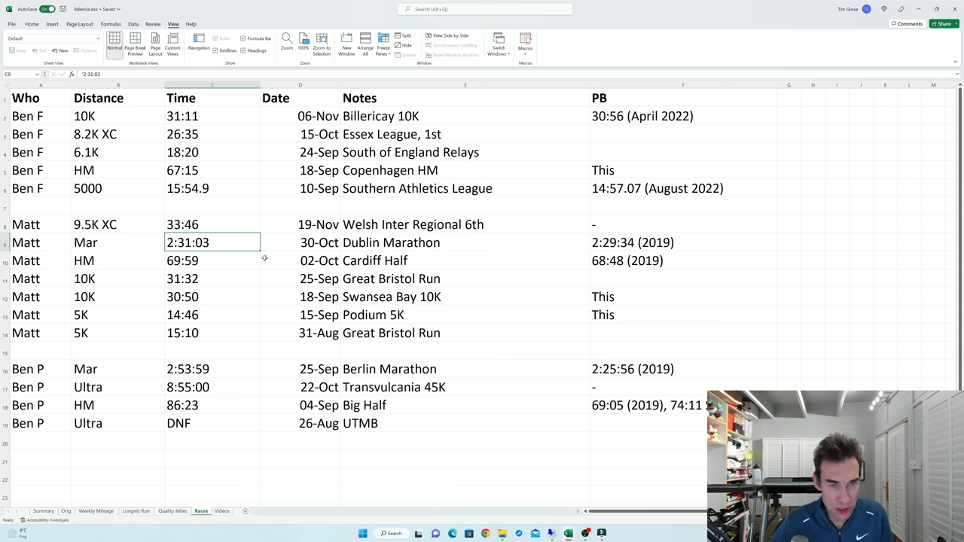
{"action": "mouse_move", "coordinate": [139, 387]}
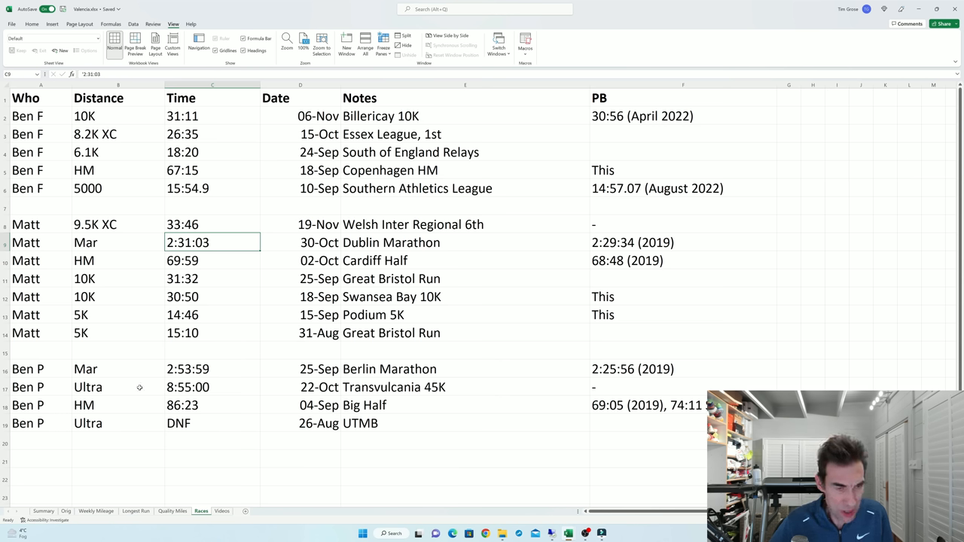
{"action": "mouse_move", "coordinate": [111, 412]}
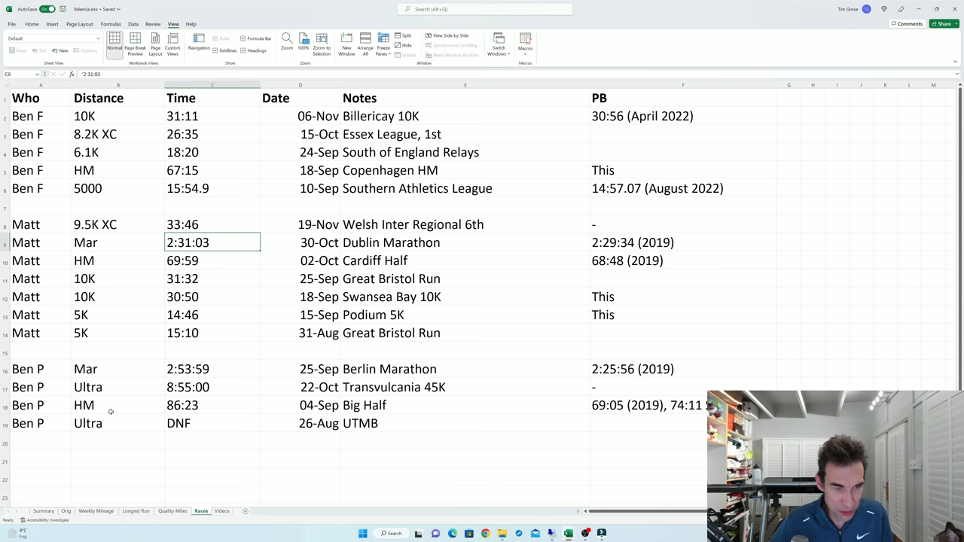
{"action": "mouse_move", "coordinate": [318, 425]}
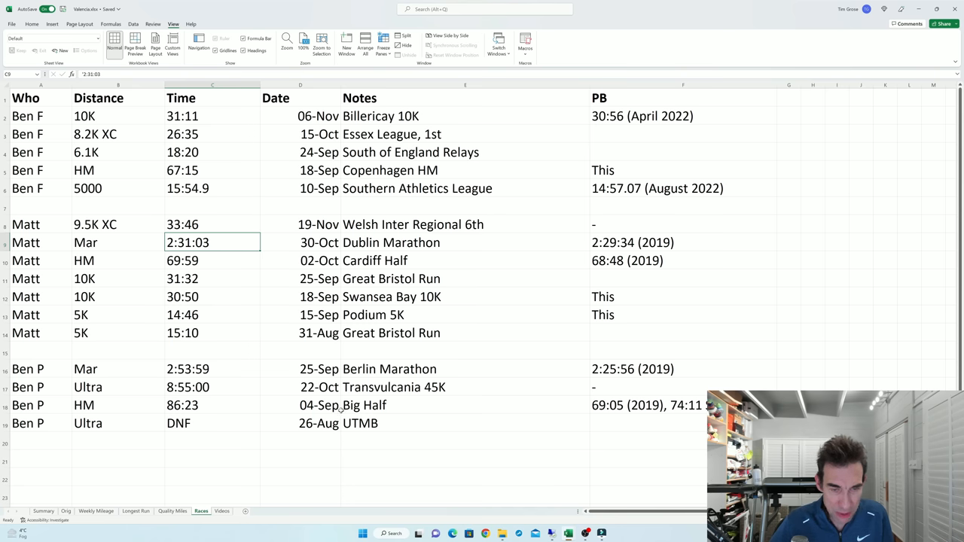
{"action": "mouse_move", "coordinate": [285, 413]}
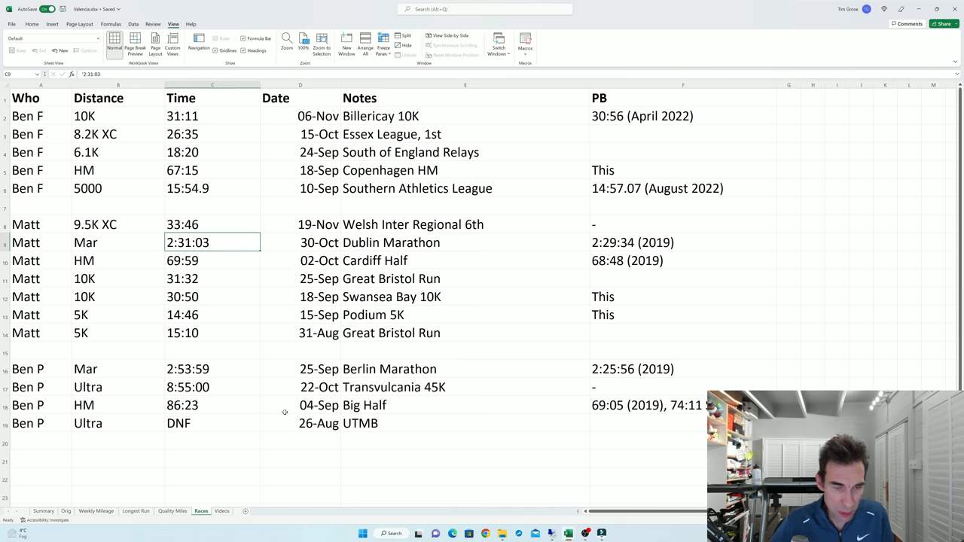
{"action": "mouse_move", "coordinate": [244, 410]}
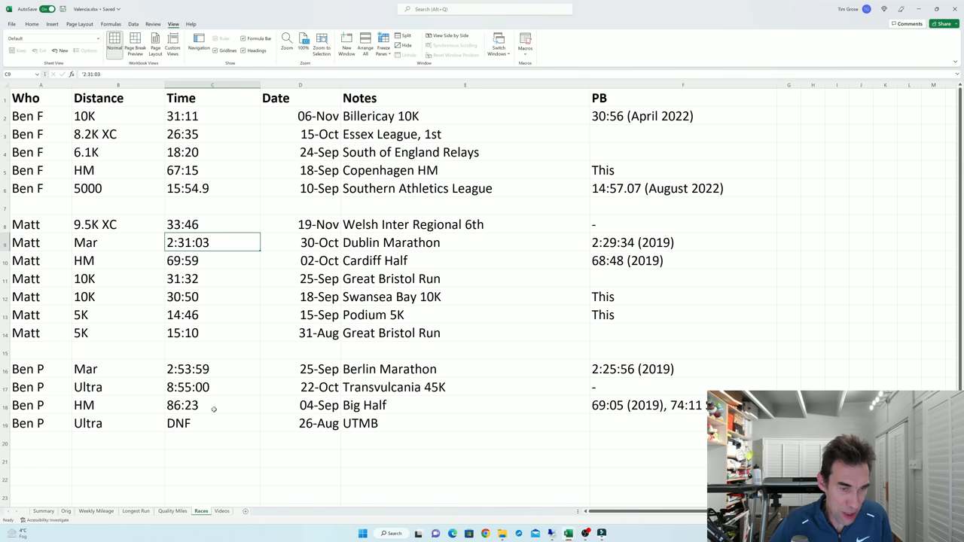
{"action": "mouse_move", "coordinate": [281, 398]}
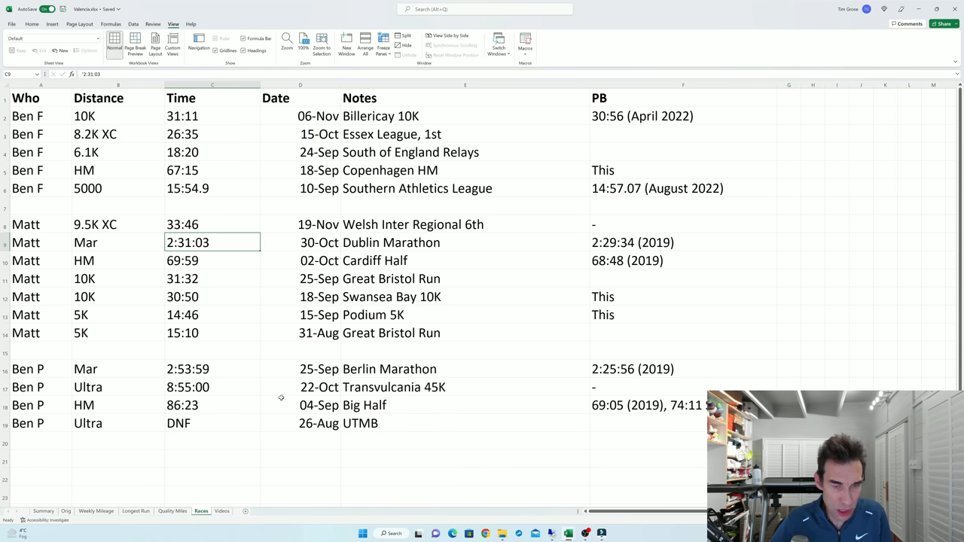
{"action": "mouse_move", "coordinate": [296, 385]}
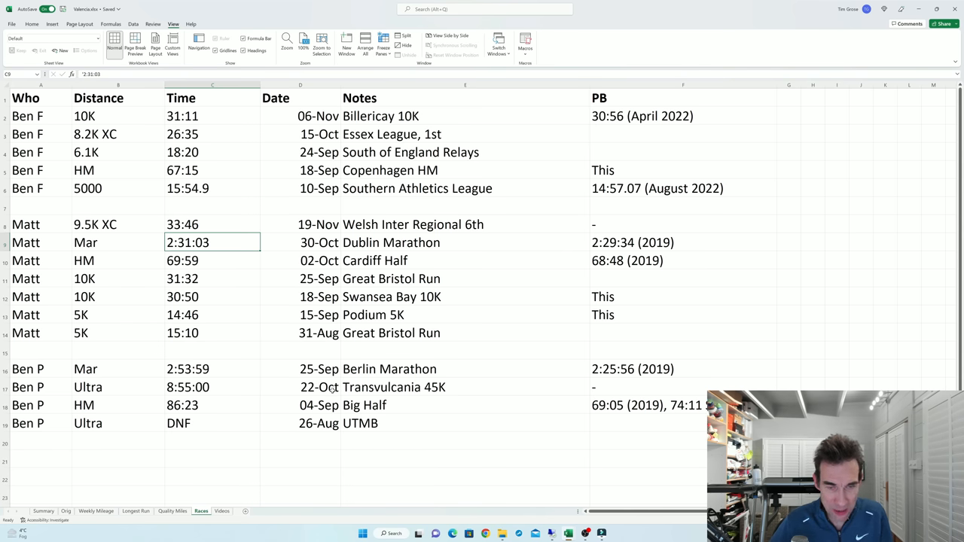
{"action": "mouse_move", "coordinate": [292, 375]}
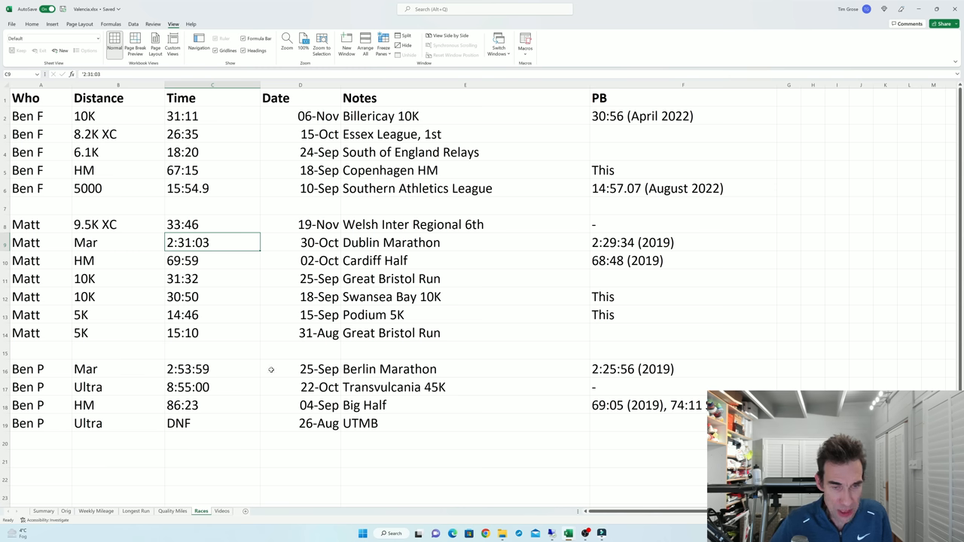
{"action": "mouse_move", "coordinate": [226, 371]}
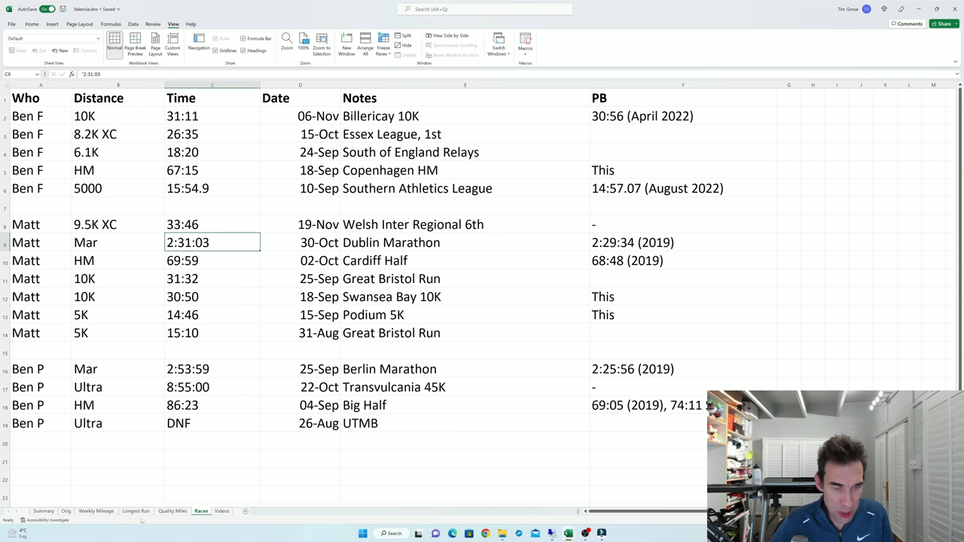
{"action": "left_click", "coordinate": [66, 511]}
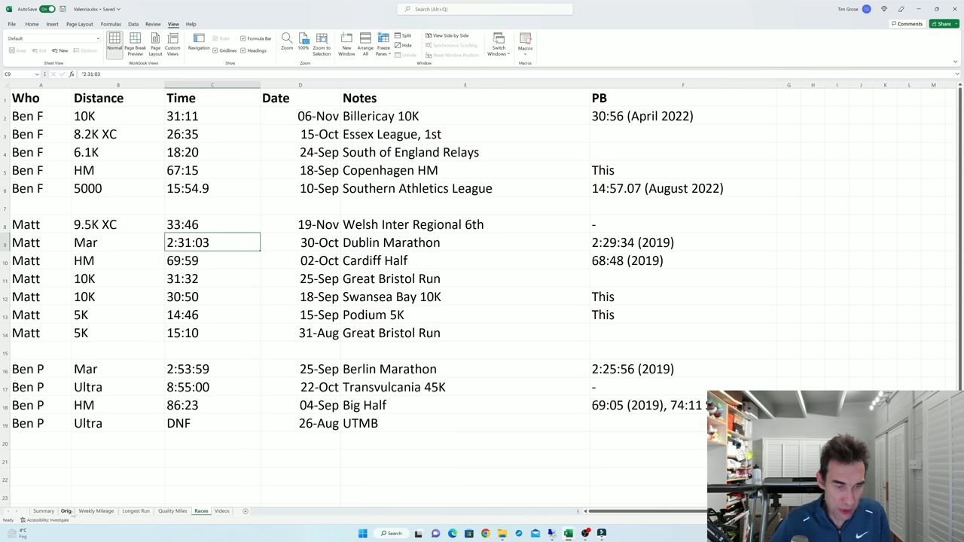
{"action": "left_click", "coordinate": [97, 511]}
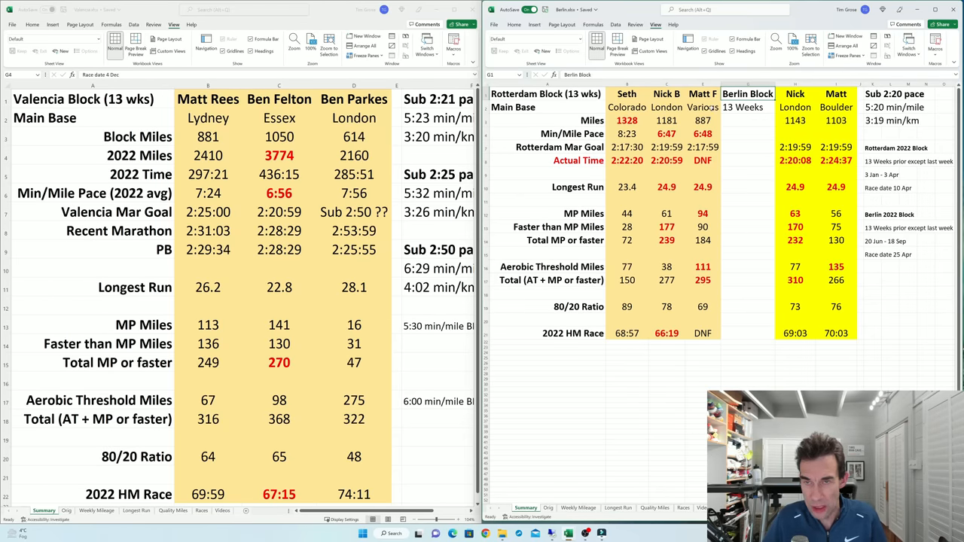
{"action": "mouse_move", "coordinate": [247, 220]}
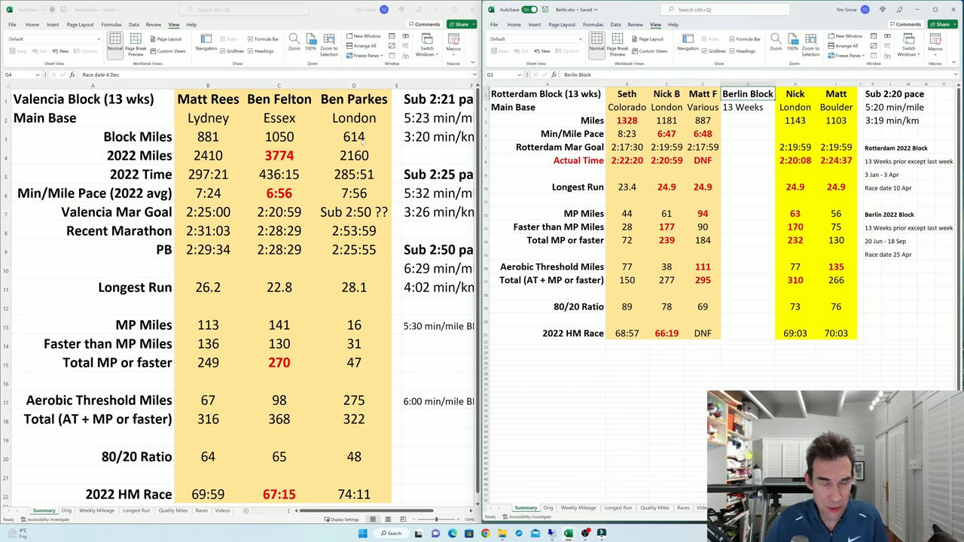
{"action": "mouse_move", "coordinate": [365, 259]}
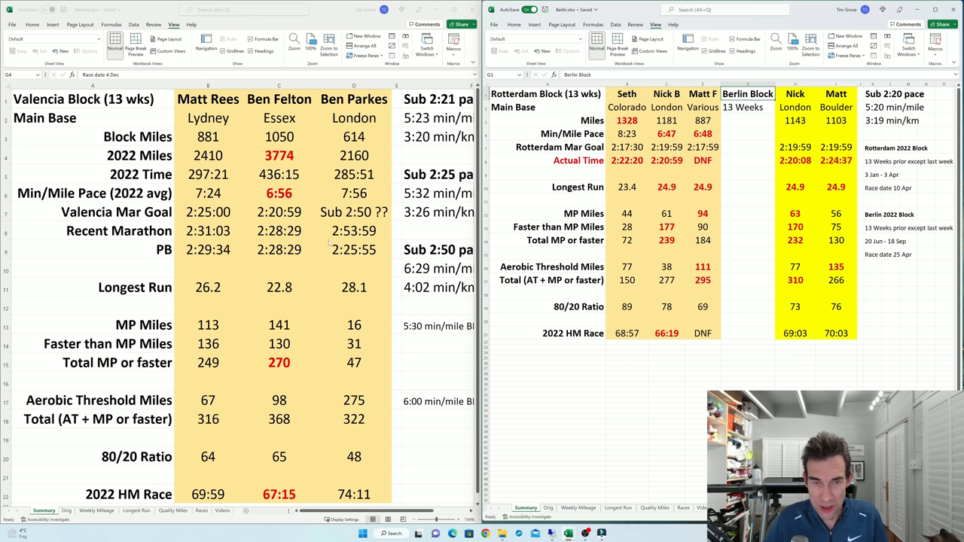
{"action": "mouse_move", "coordinate": [328, 242]}
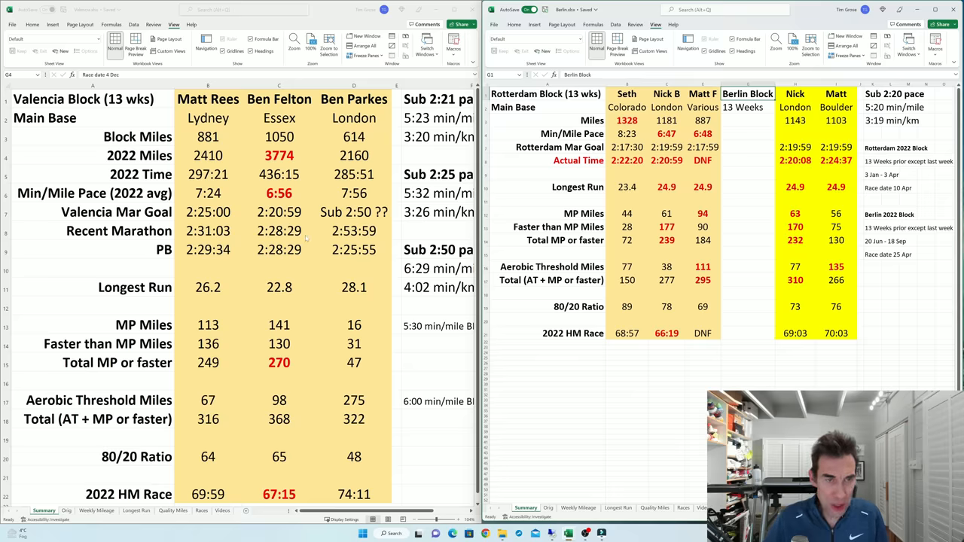
{"action": "mouse_move", "coordinate": [304, 238]}
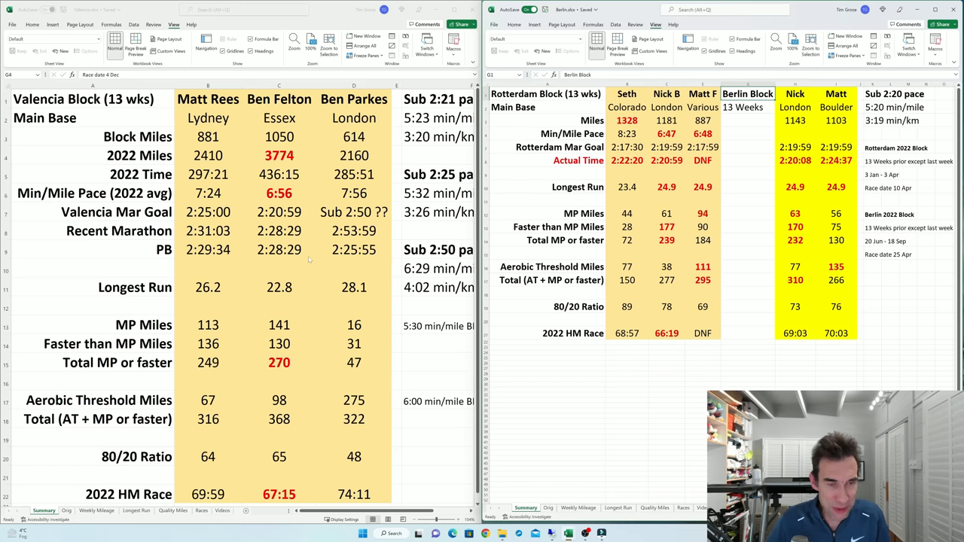
{"action": "mouse_move", "coordinate": [368, 275]}
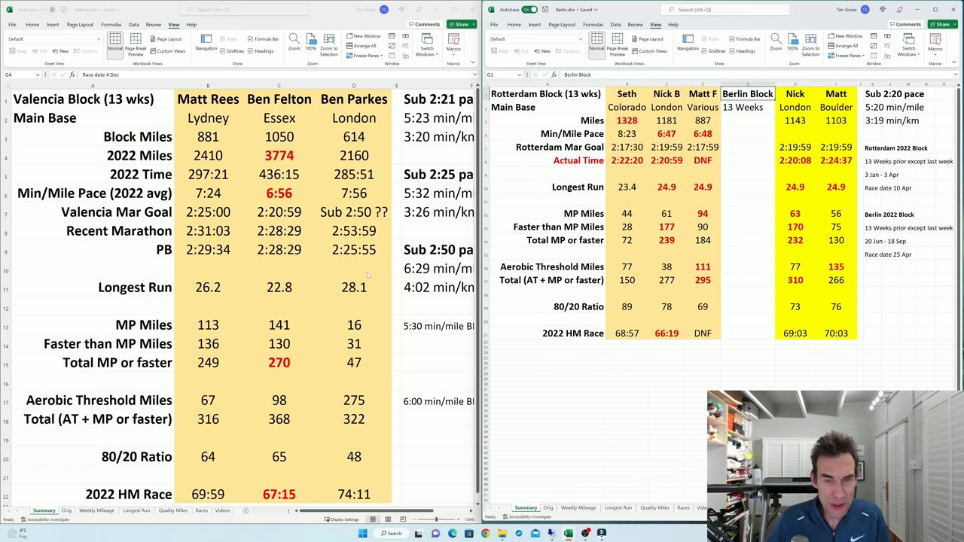